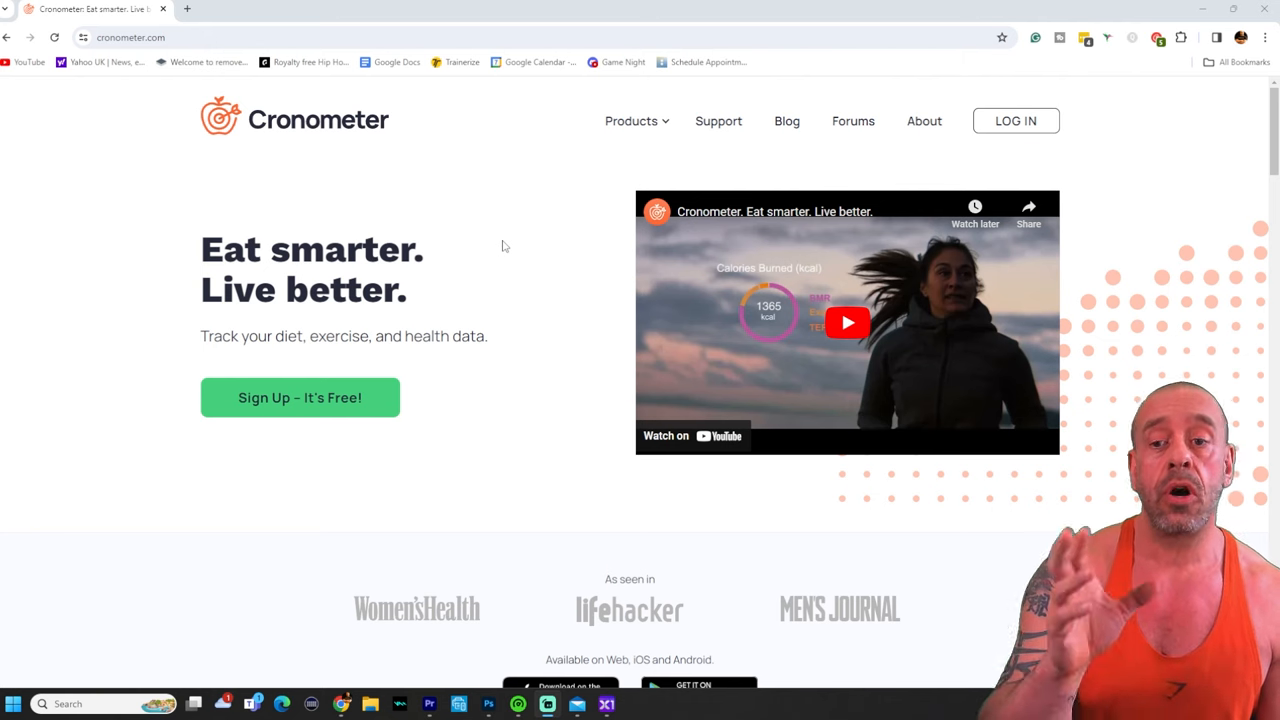
{"action": "mouse_move", "coordinate": [520, 200]}
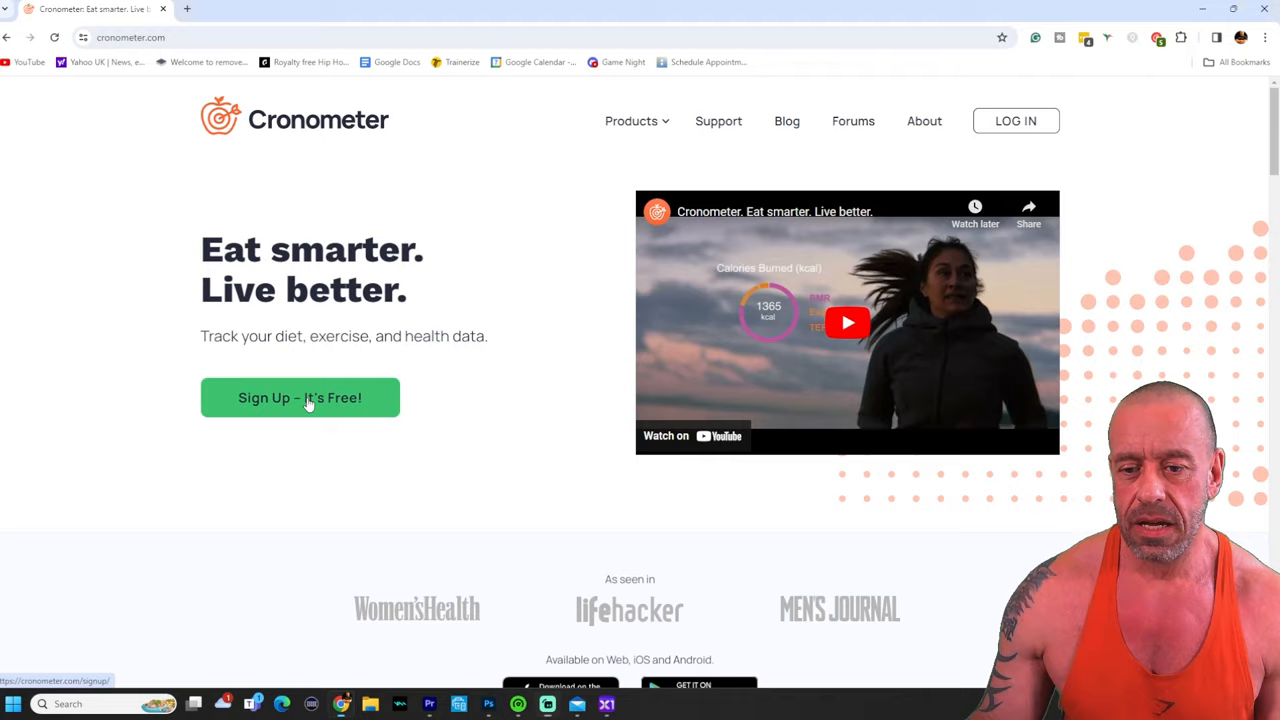
Start the free sign-up, review the account form, then reach the Feb 27 diary with its logged meals
{"action": "left_click", "coordinate": [300, 396]}
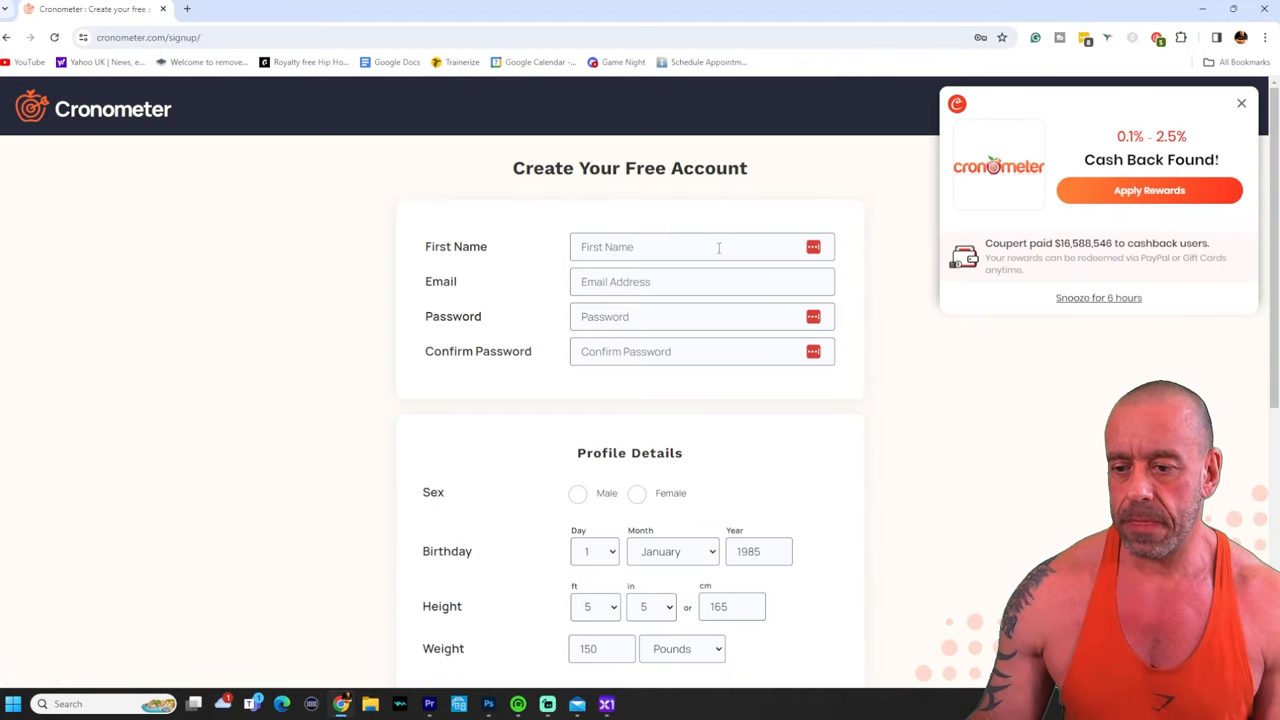
{"action": "scroll", "scroll_direction": "down", "scroll_amount": 3}
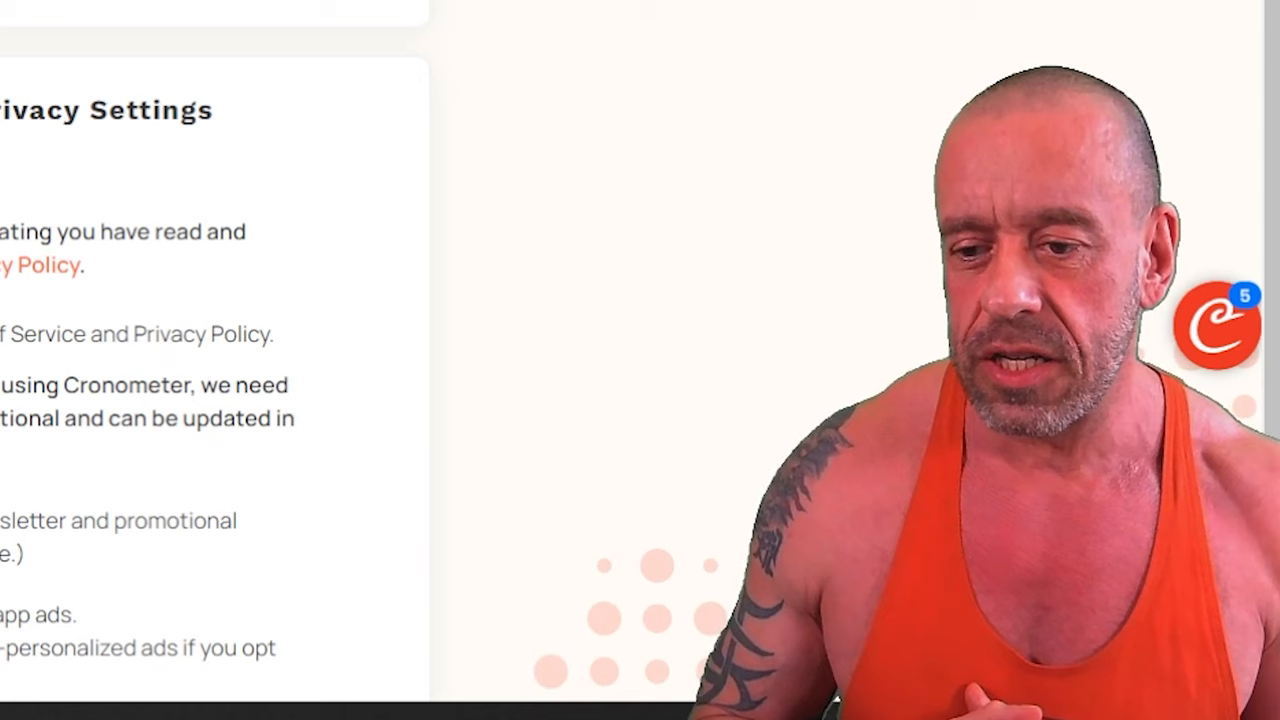
{"action": "scroll", "scroll_direction": "up", "scroll_amount": 3}
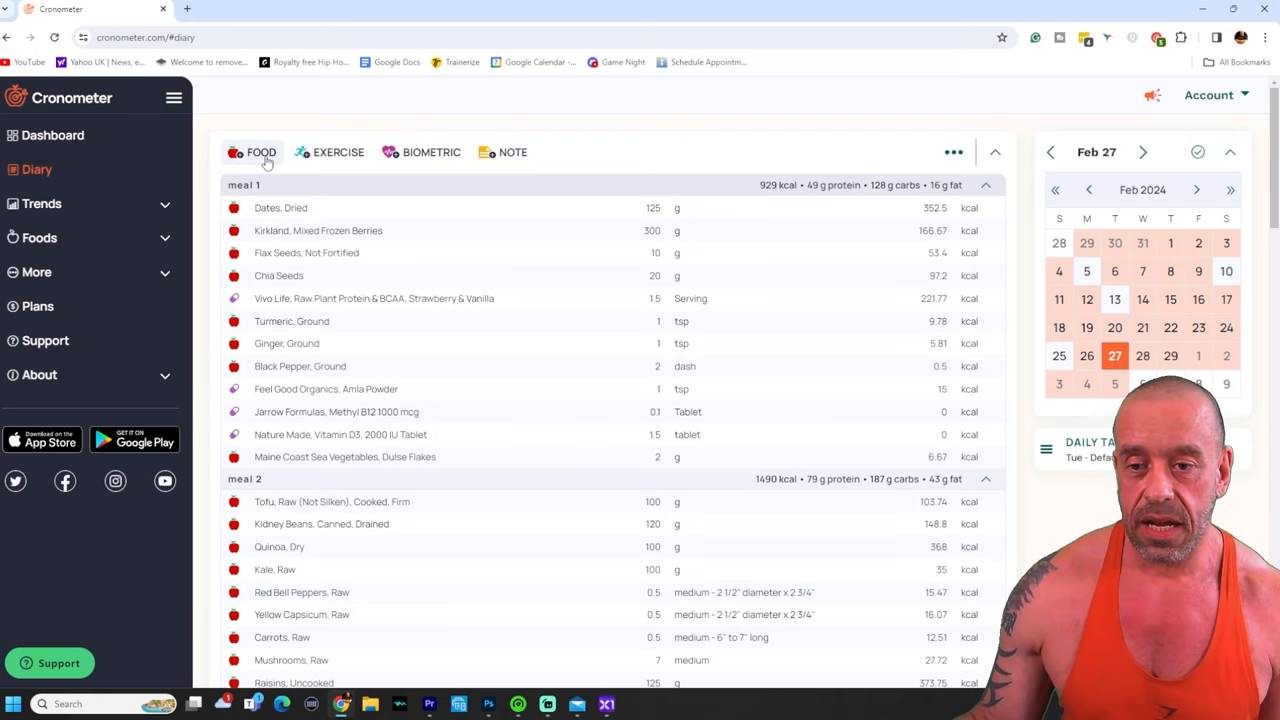
Search the food database for 'oats' from the Add Food to Diary panel
{"action": "left_click", "coordinate": [260, 152]}
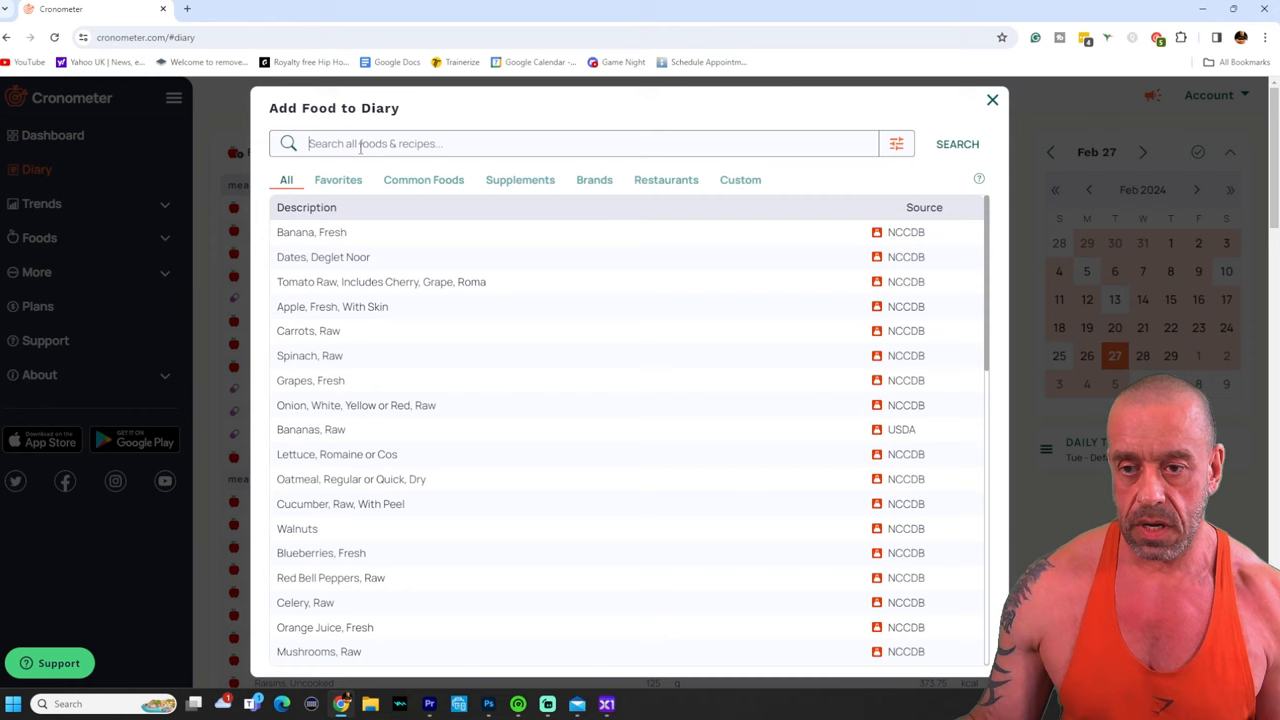
{"action": "type", "text": "oats"}
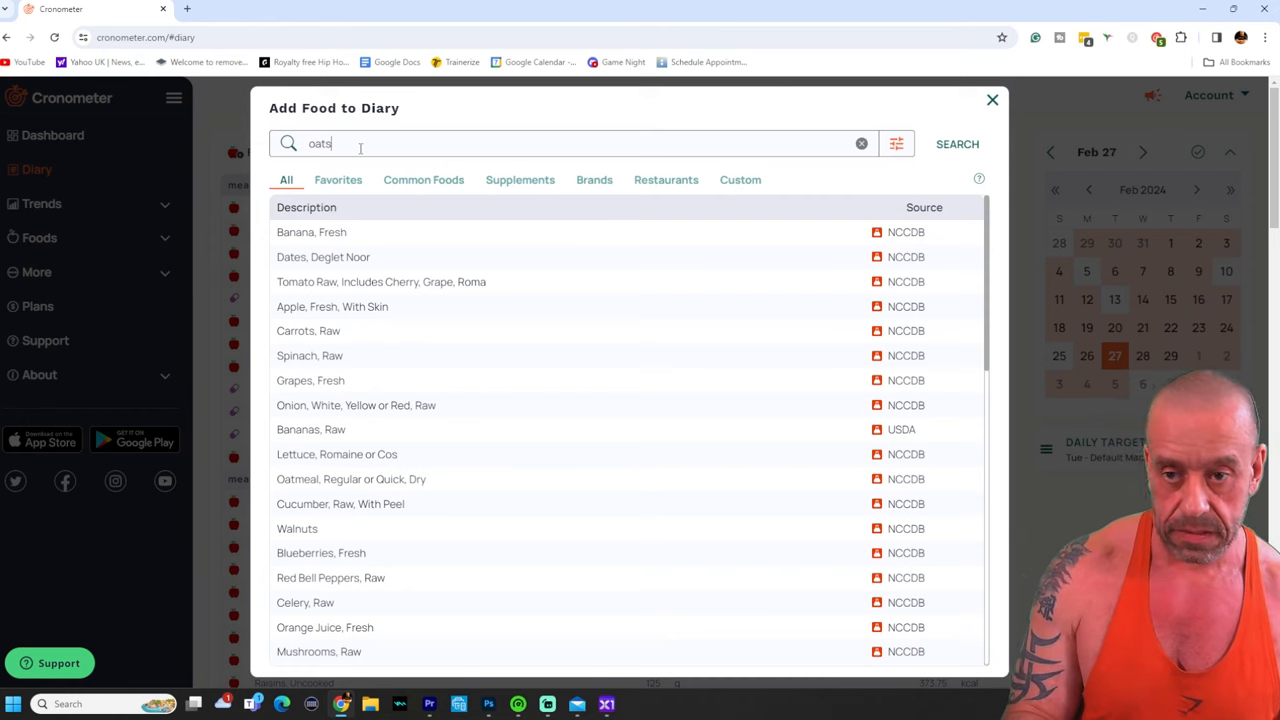
{"action": "left_click", "coordinate": [956, 144]}
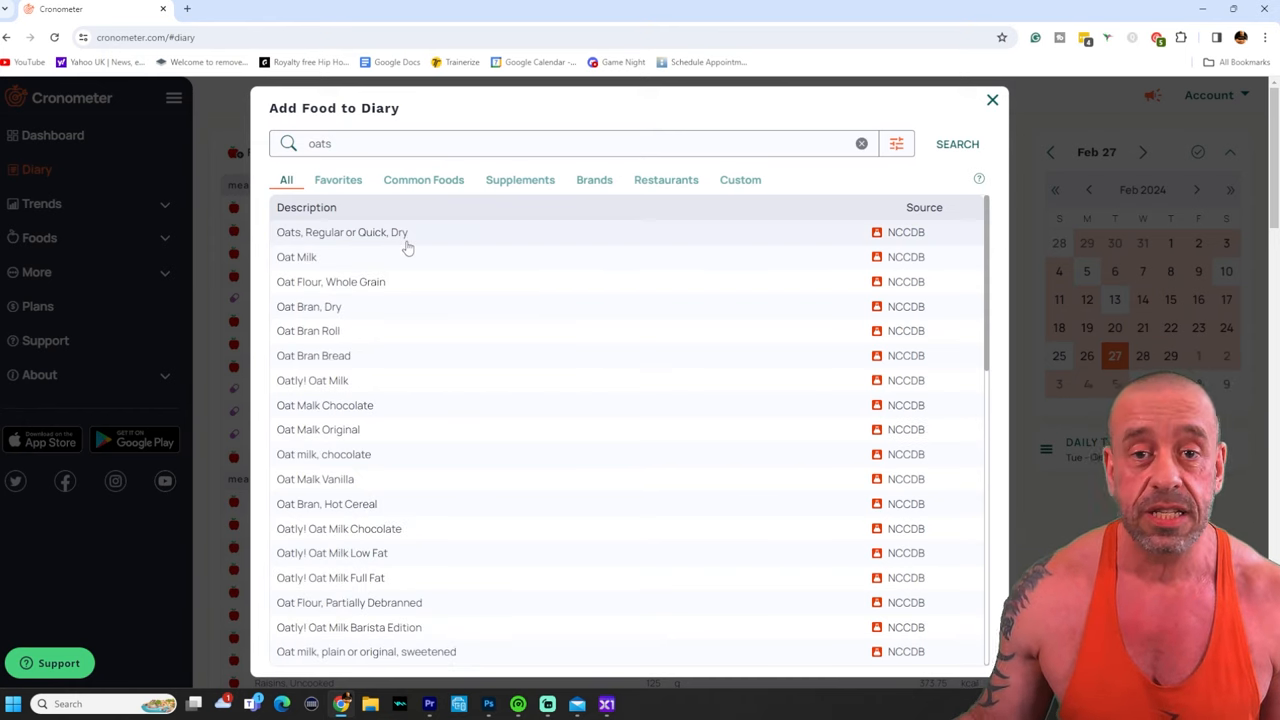
{"action": "mouse_move", "coordinate": [390, 252]}
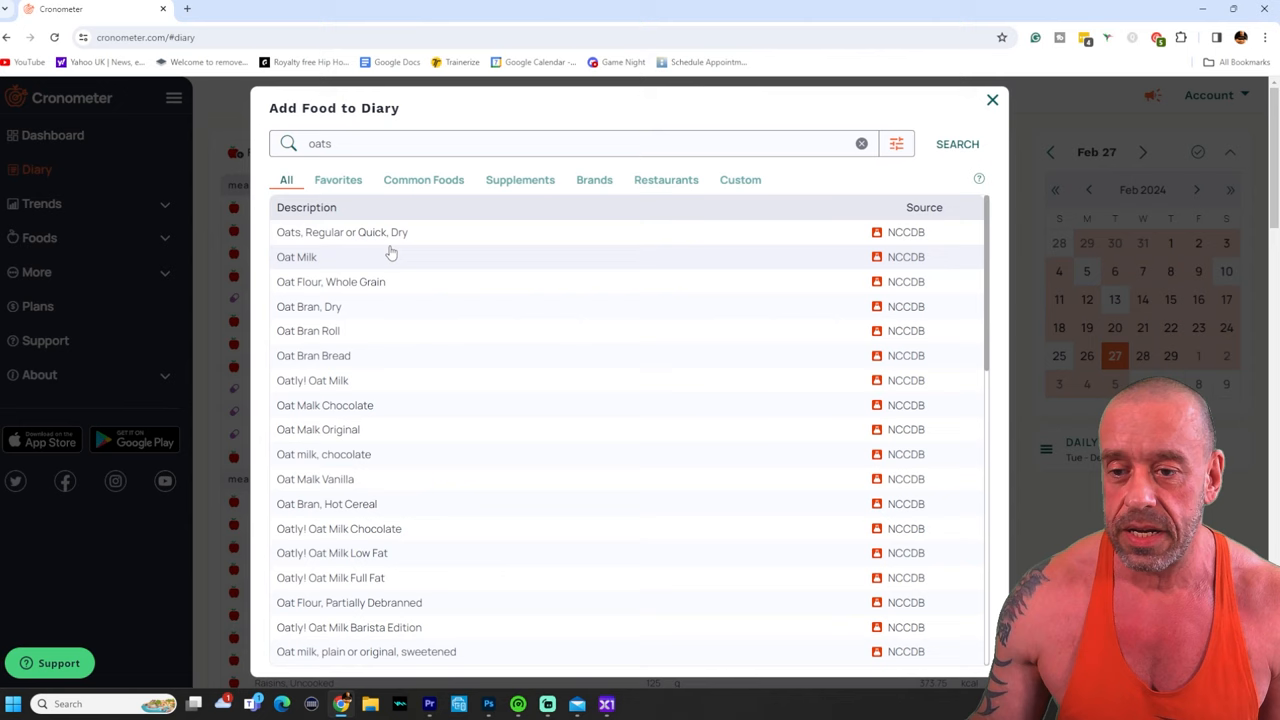
Select Oats, Regular or Quick, Dry with a 75 g serving (284 kcal) for meal 1
{"action": "left_click", "coordinate": [340, 232]}
{"action": "type", "text": "7"}
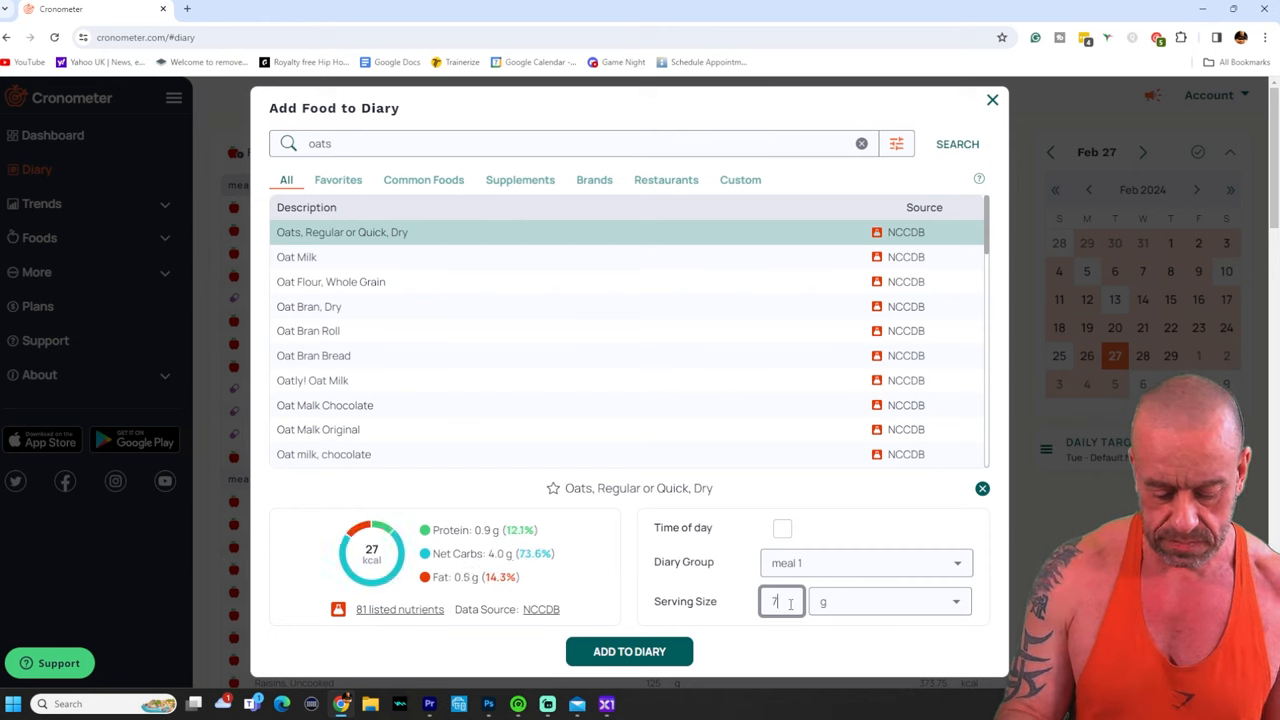
{"action": "left_click", "coordinate": [888, 600]}
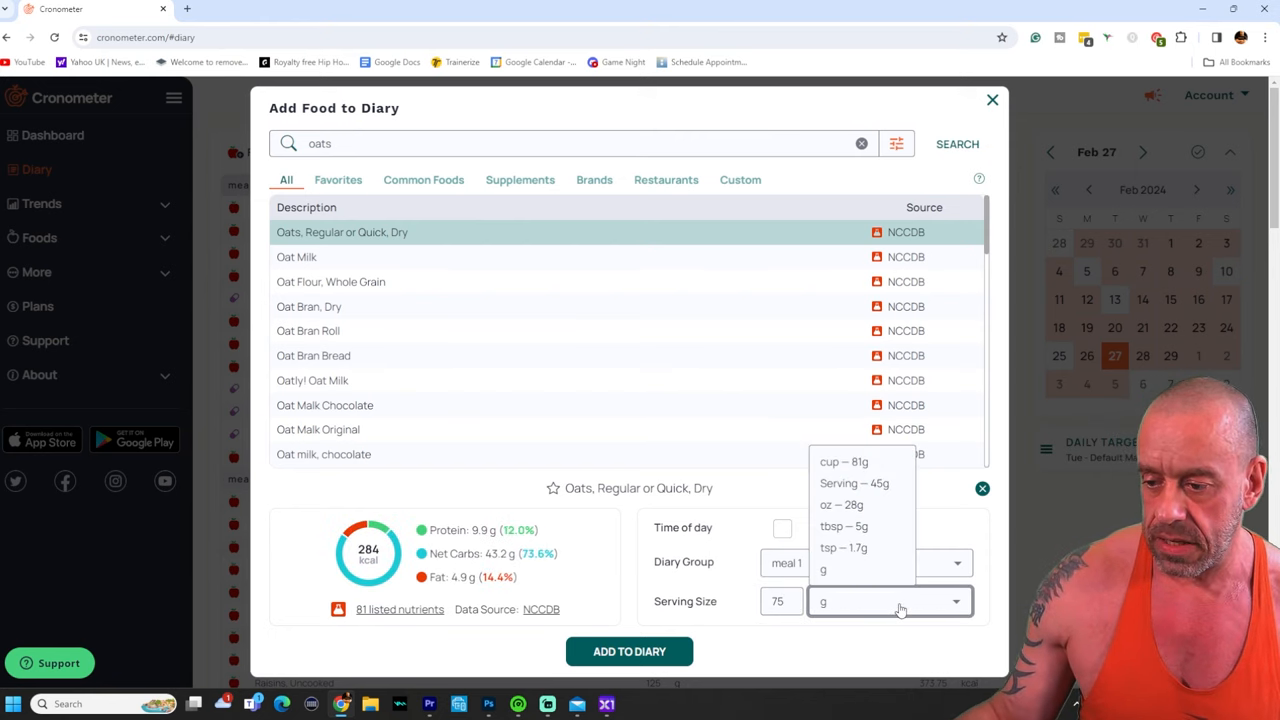
{"action": "mouse_move", "coordinate": [872, 600]}
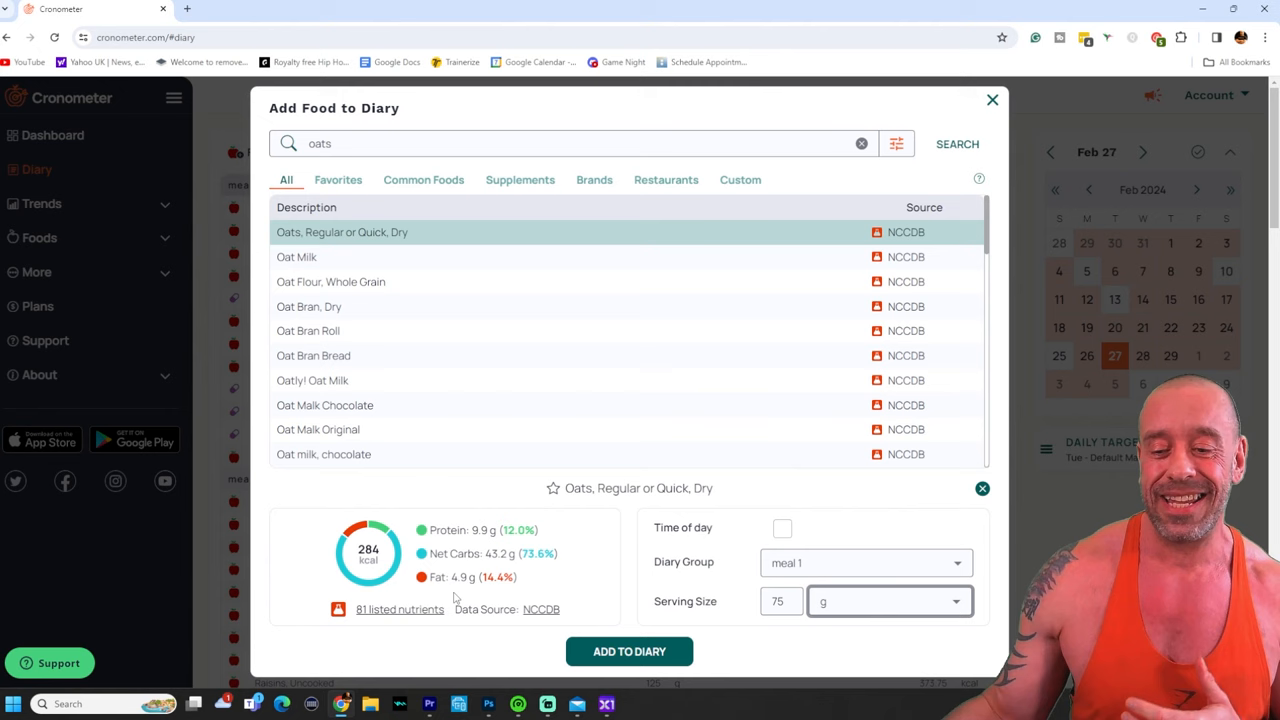
{"action": "mouse_move", "coordinate": [380, 630]}
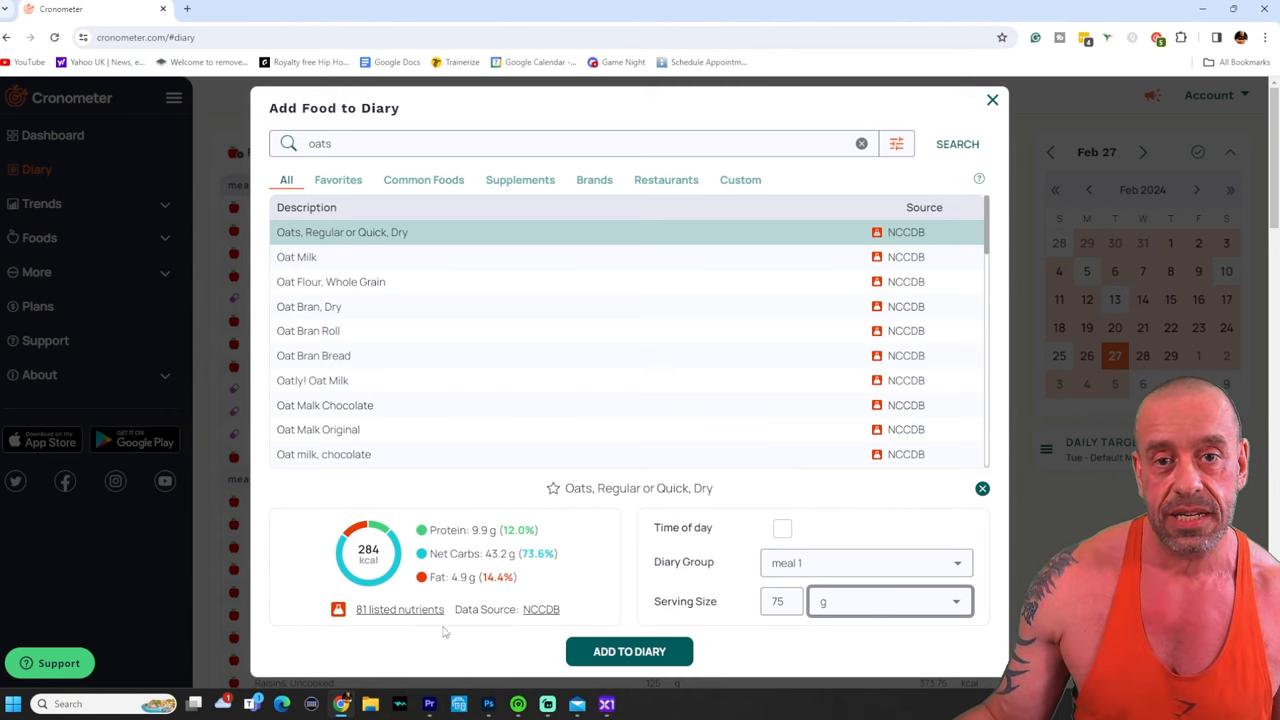
{"action": "mouse_move", "coordinate": [388, 624]}
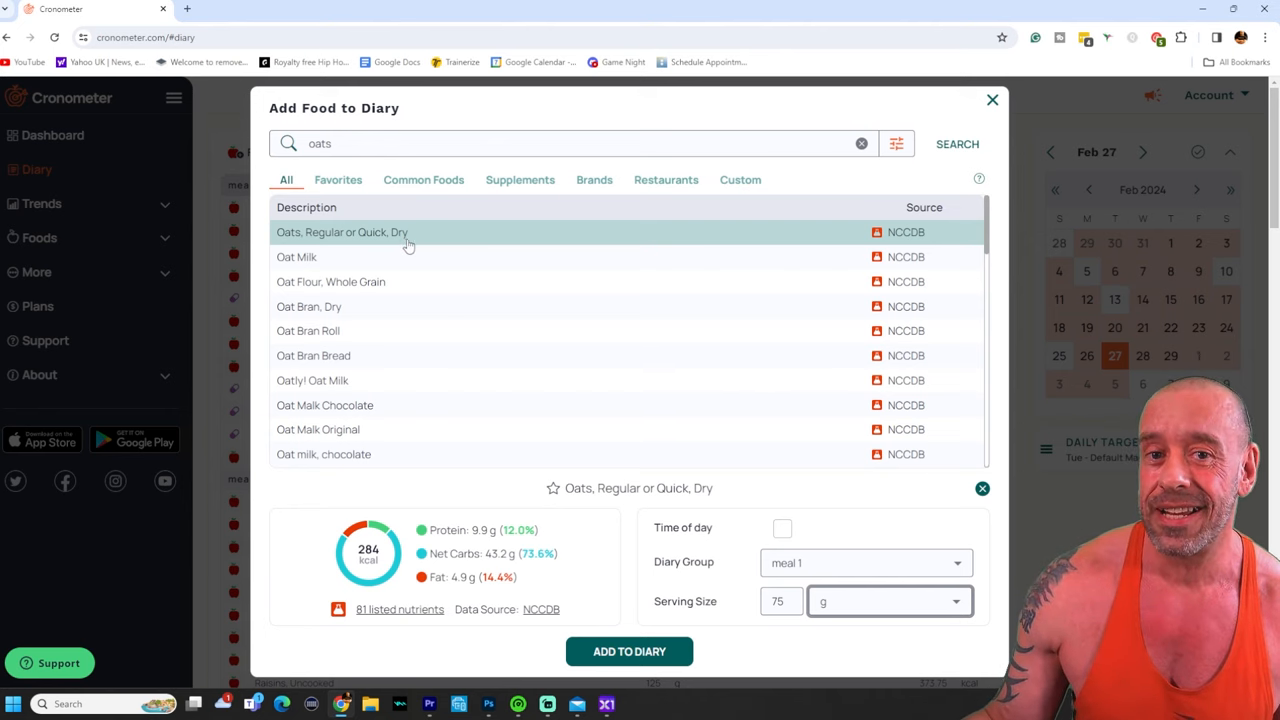
{"action": "mouse_move", "coordinate": [388, 244]}
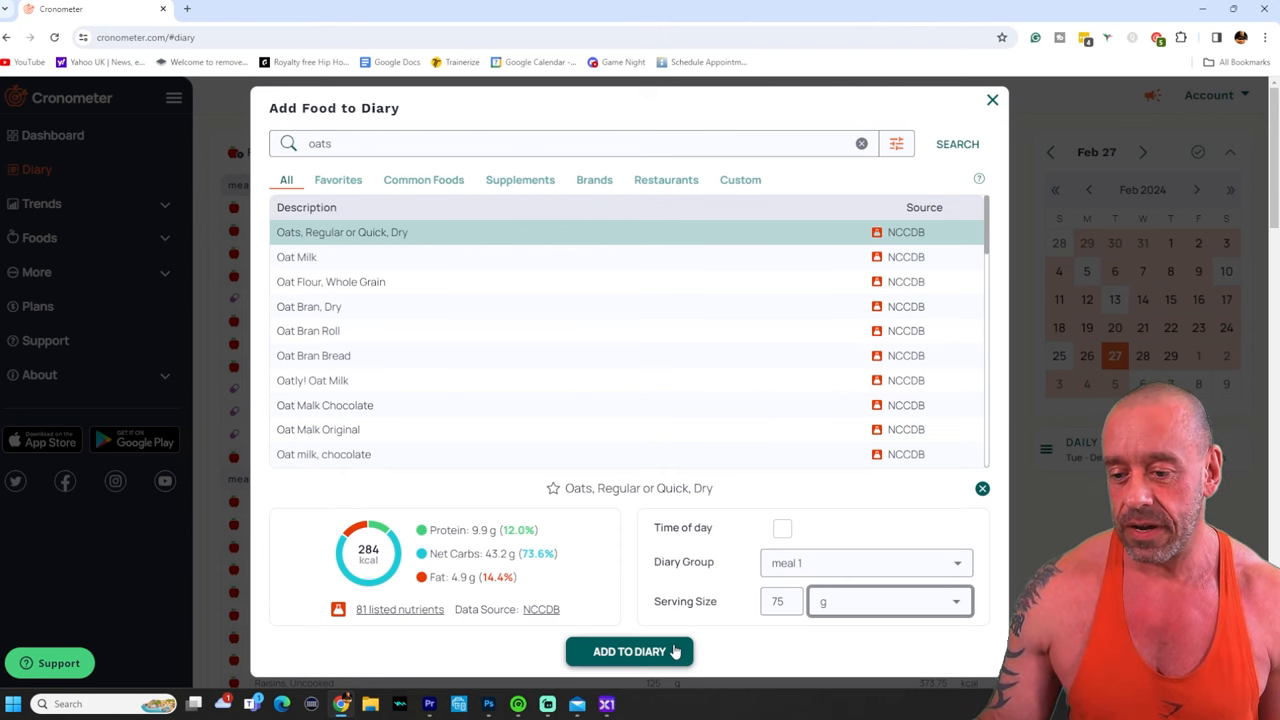
Add the 75 g oats serving to meal 1, logging 284.25 kcal
{"action": "left_click", "coordinate": [628, 652]}
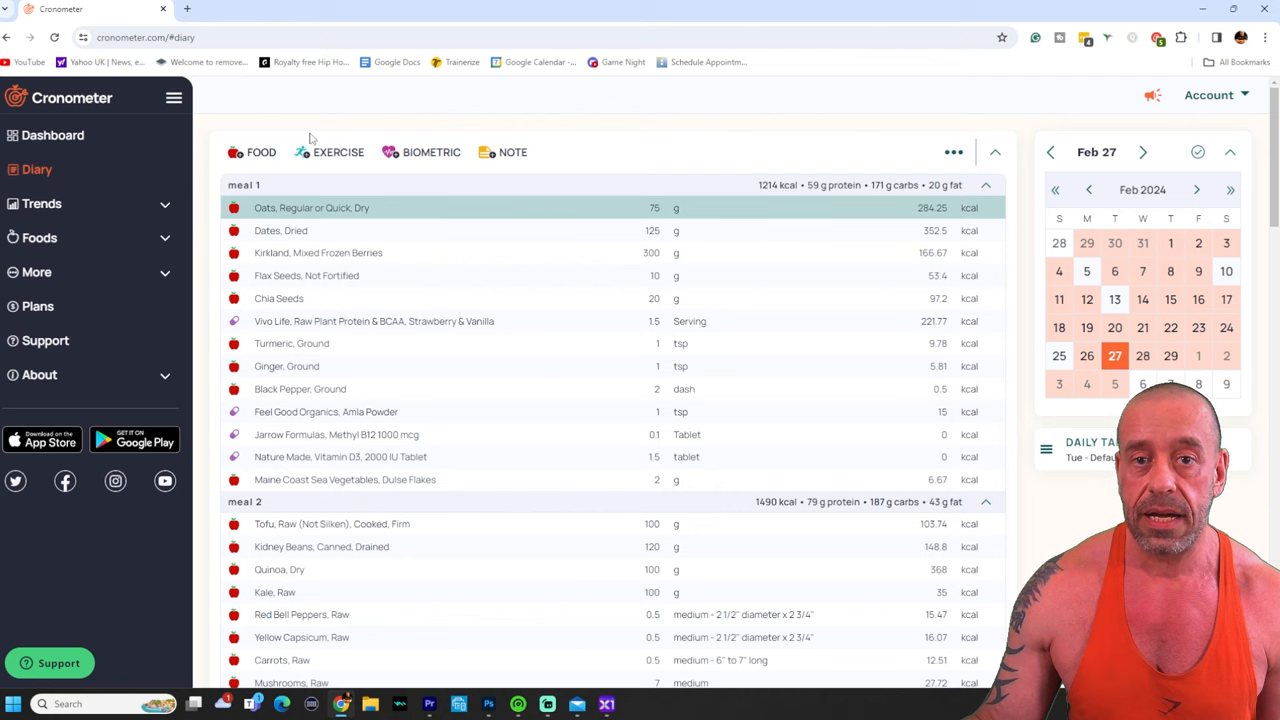
{"action": "mouse_move", "coordinate": [508, 184]}
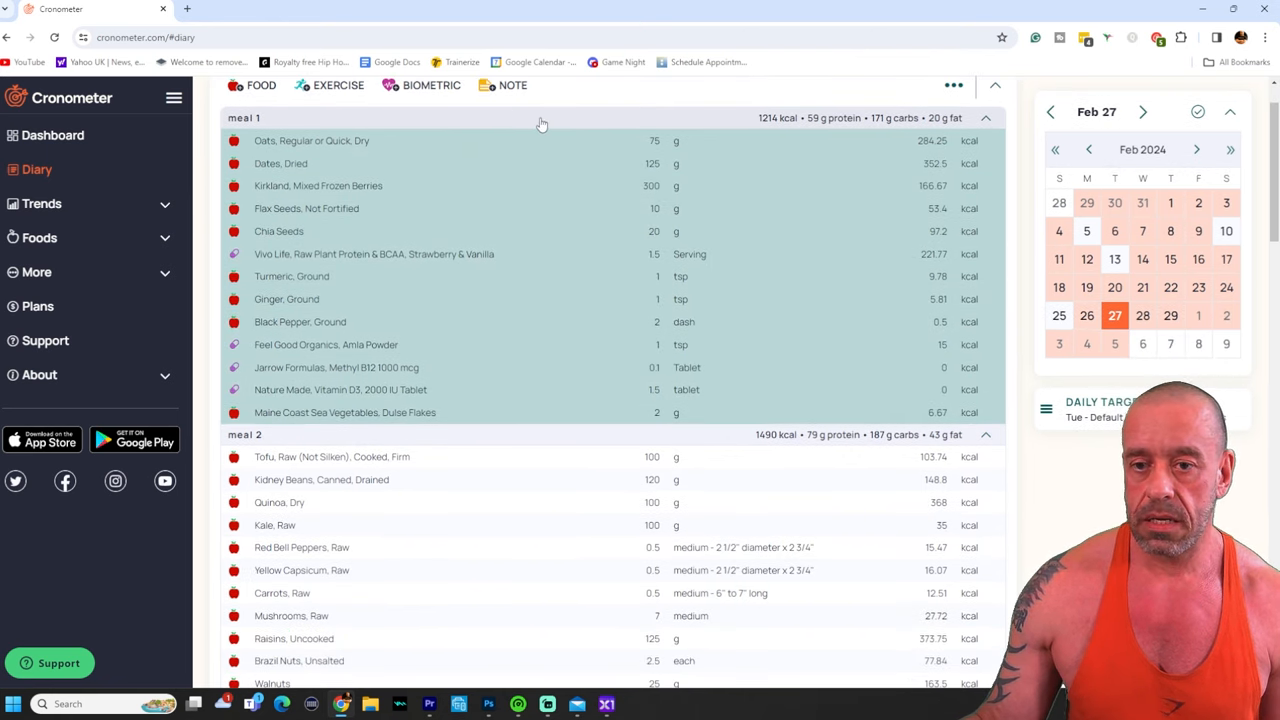
{"action": "scroll", "scroll_direction": "down", "scroll_amount": 3}
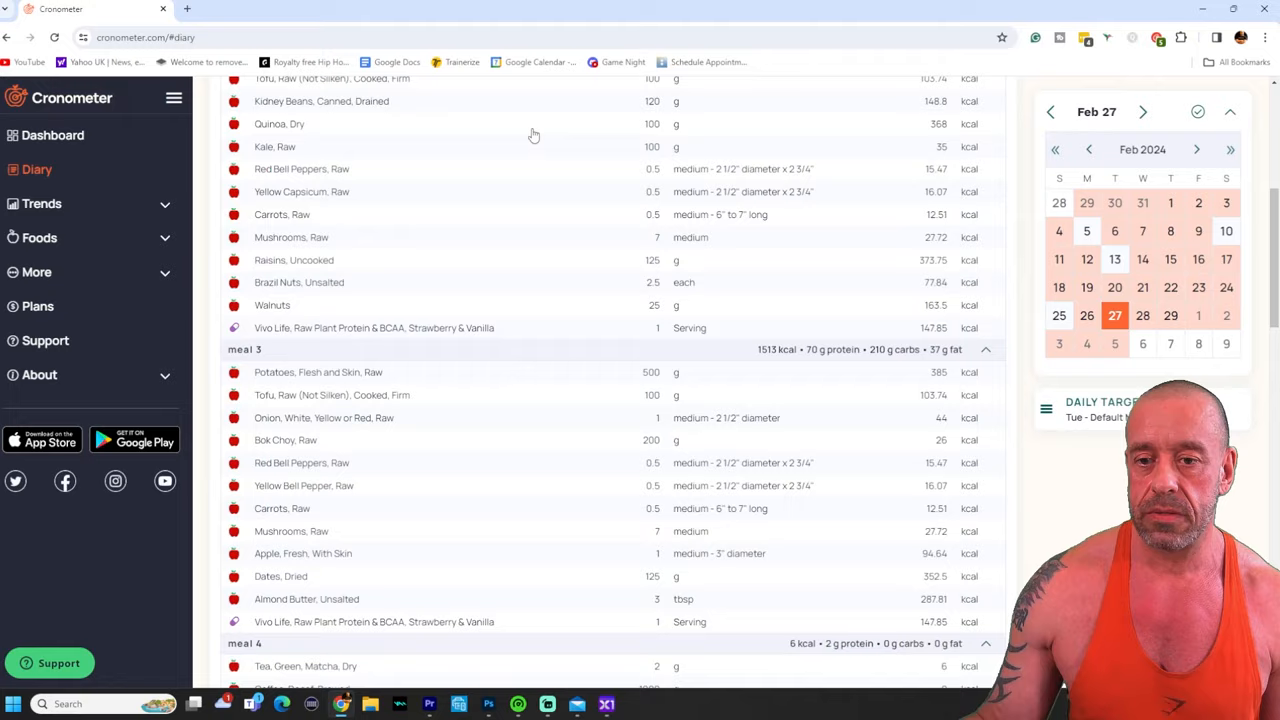
{"action": "scroll", "scroll_direction": "down", "scroll_amount": 3}
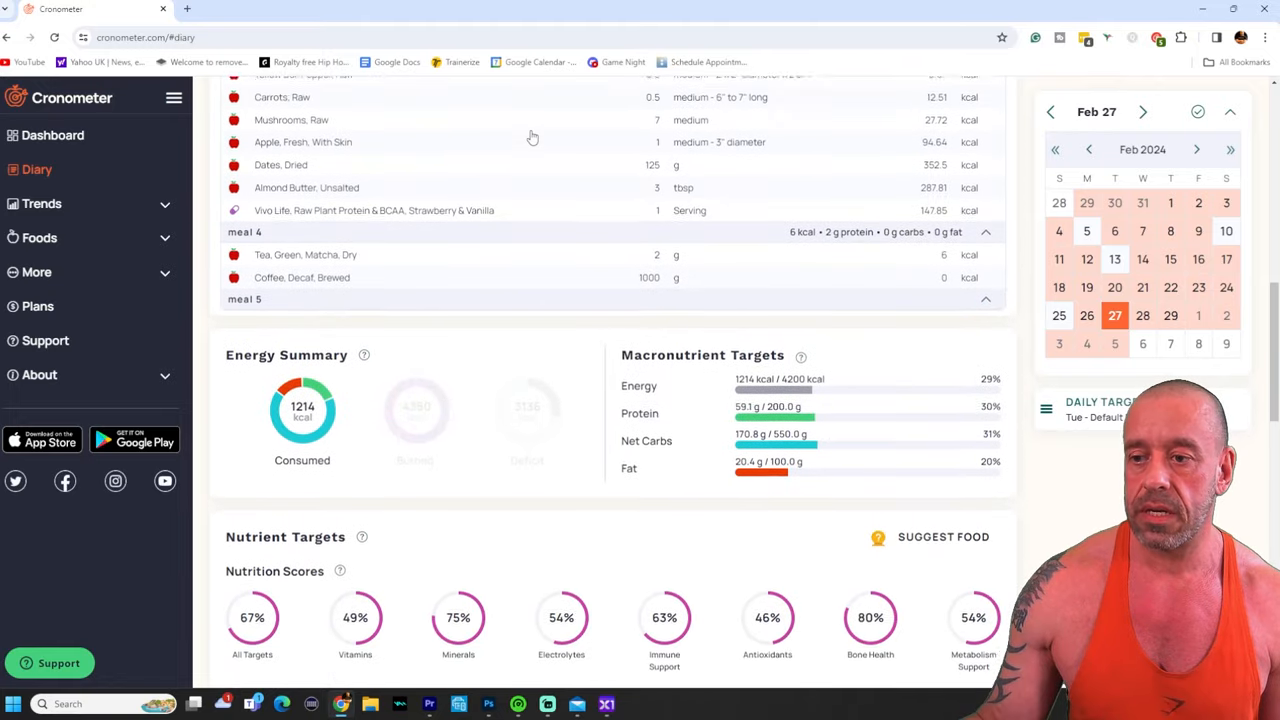
{"action": "scroll", "scroll_direction": "down", "scroll_amount": 3}
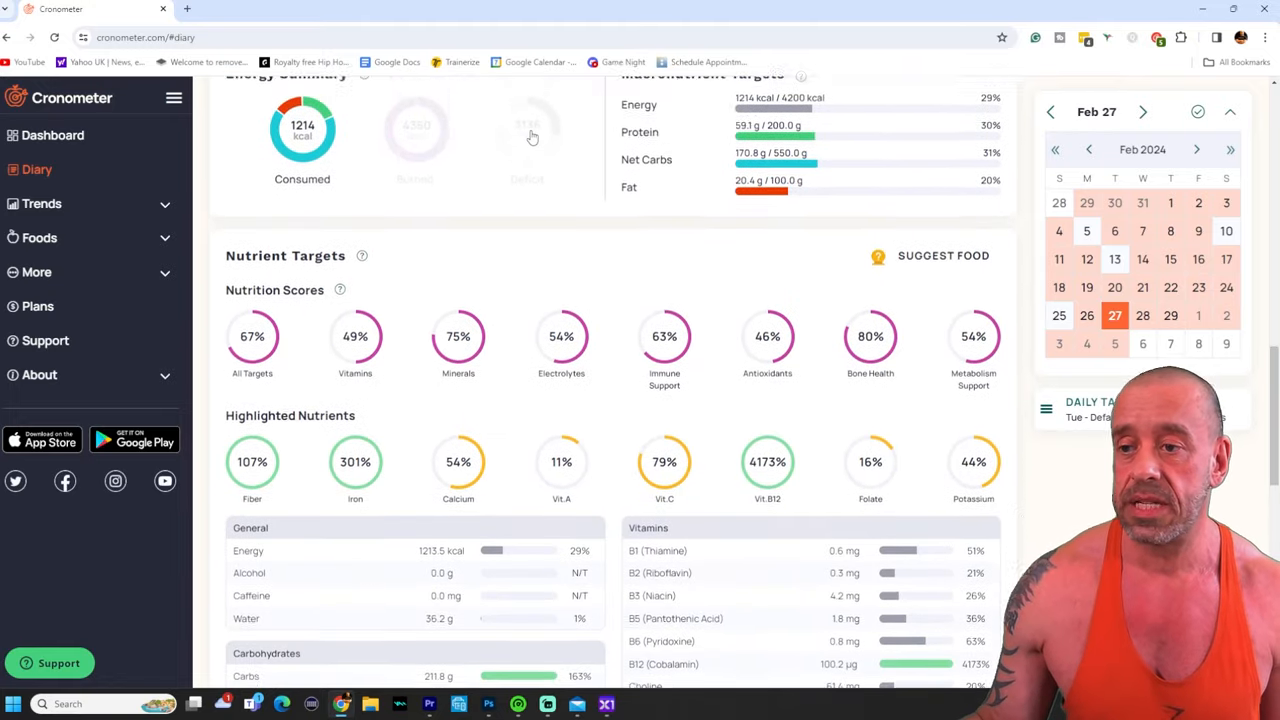
{"action": "scroll", "scroll_direction": "up", "scroll_amount": 3}
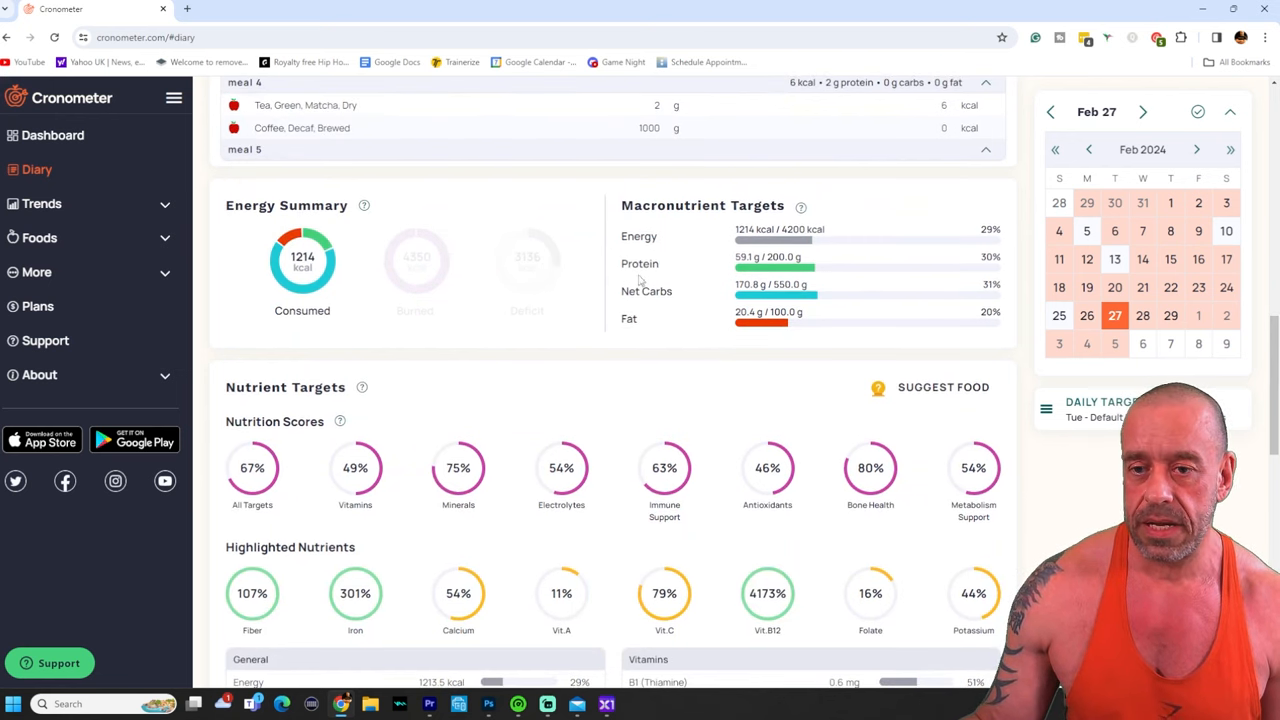
Step to Feb 28 and back to Feb 27, then review the Energy Summary showing 4223 kcal consumed vs 4350 burned
{"action": "left_click", "coordinate": [1144, 356]}
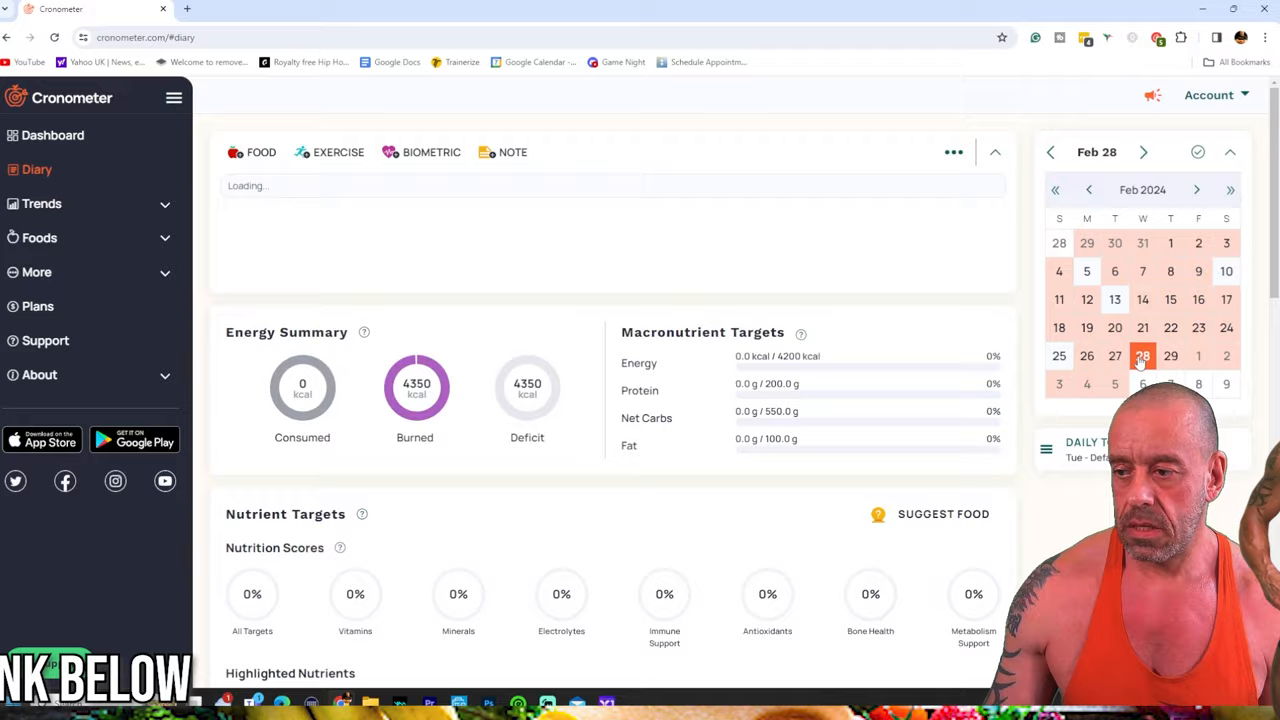
{"action": "left_click", "coordinate": [1114, 356]}
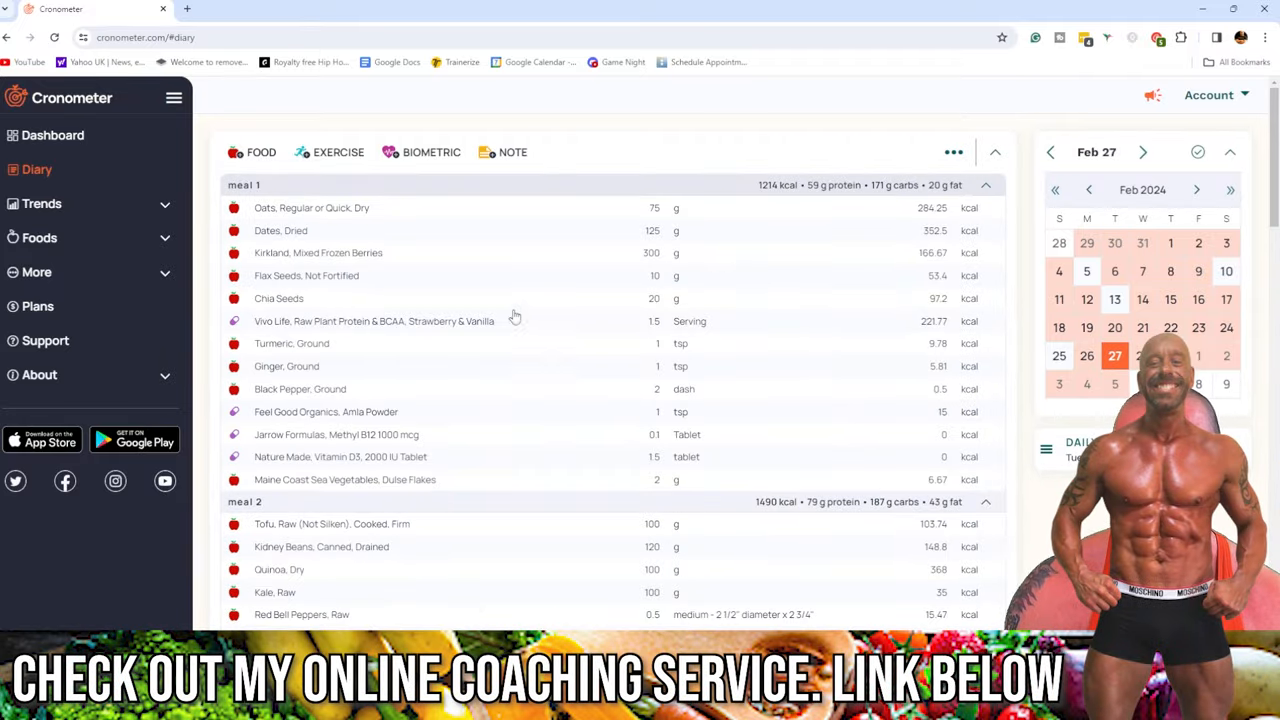
{"action": "scroll", "scroll_direction": "down", "scroll_amount": 3}
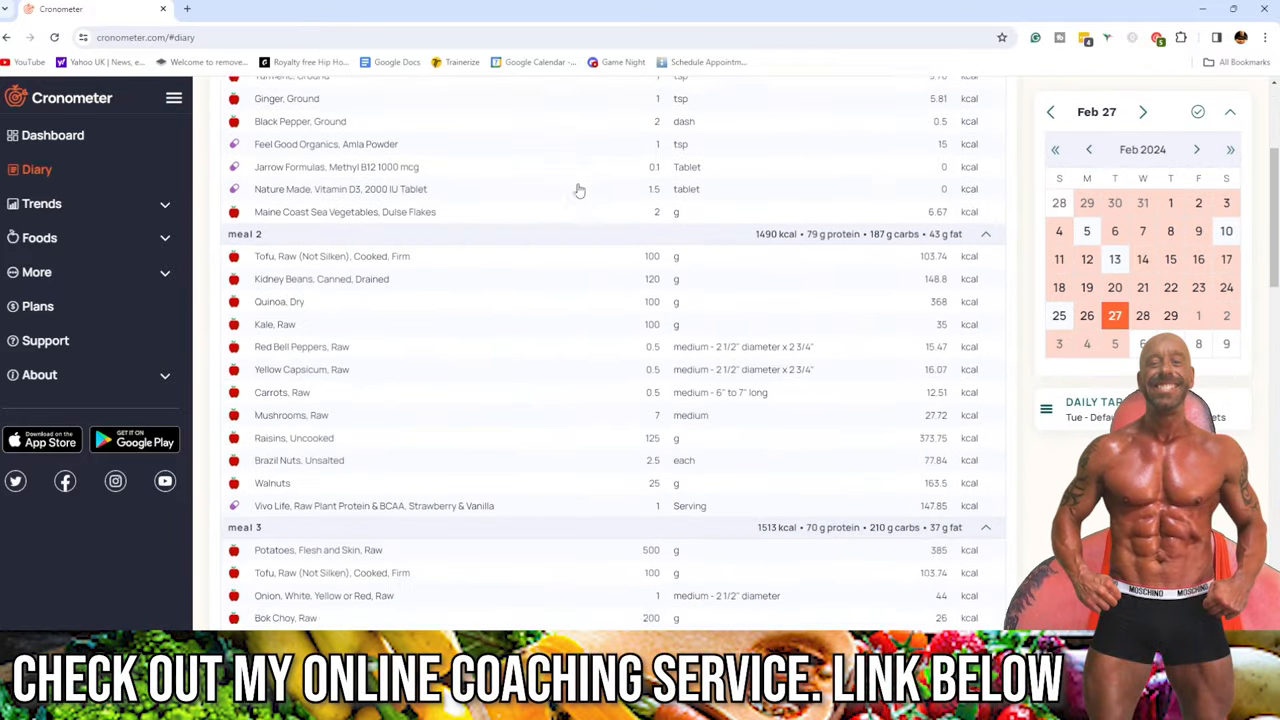
{"action": "scroll", "scroll_direction": "down", "scroll_amount": 3}
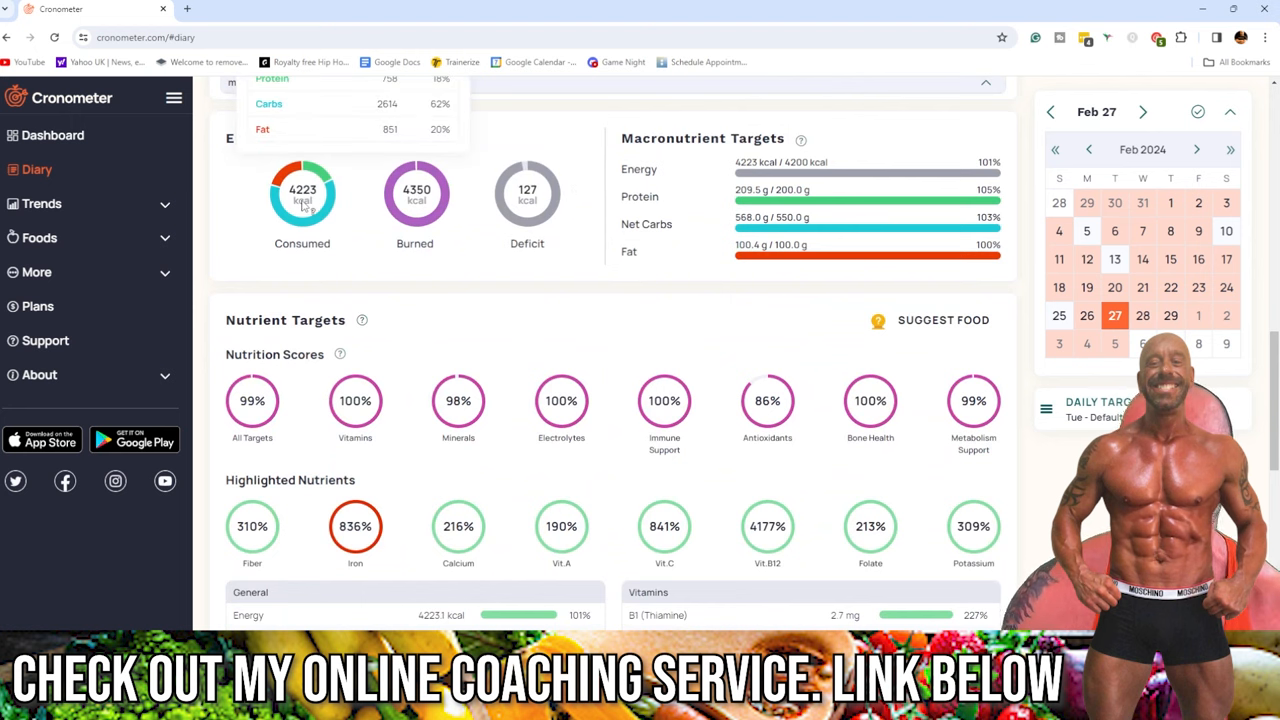
{"action": "scroll", "scroll_direction": "up", "scroll_amount": 3}
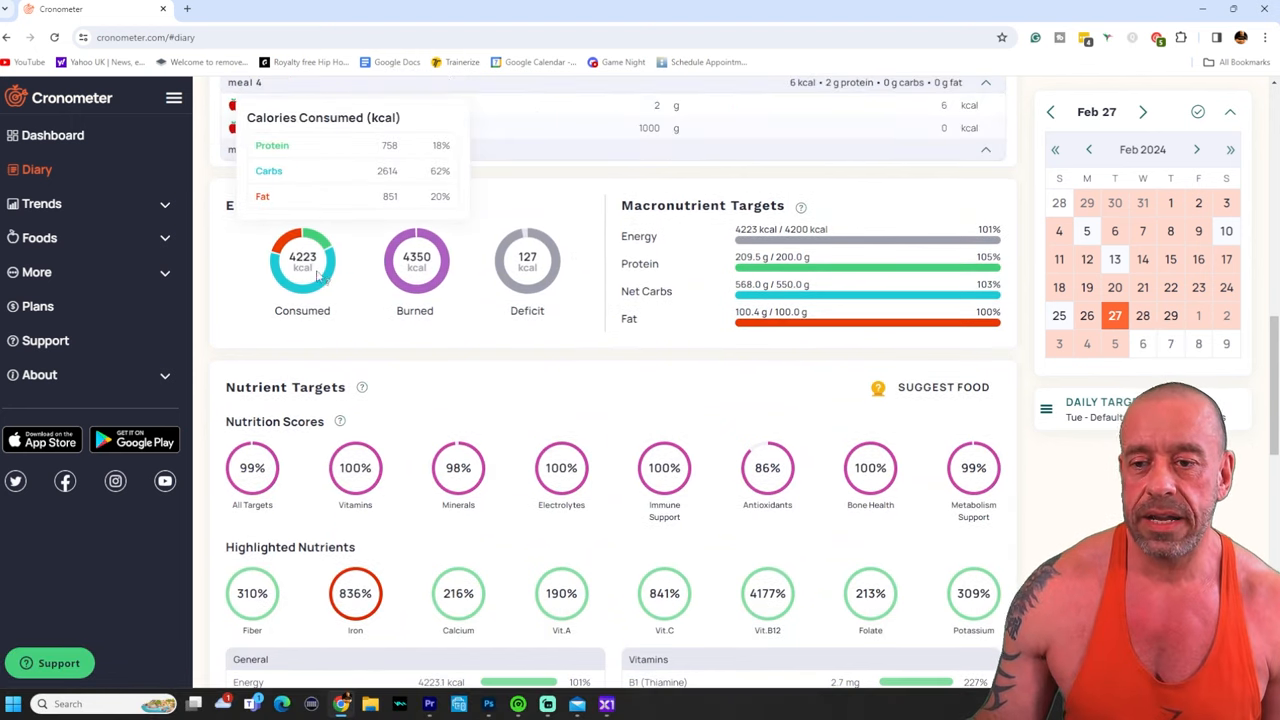
{"action": "mouse_move", "coordinate": [312, 242]}
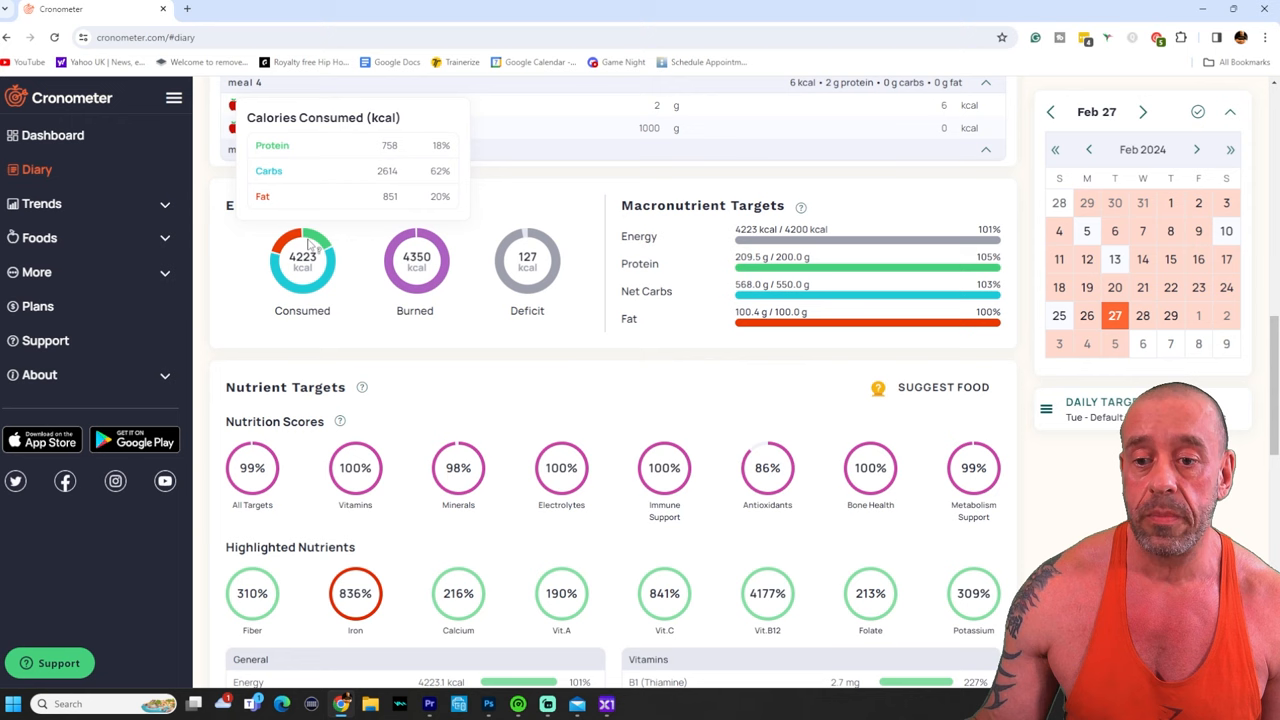
{"action": "mouse_move", "coordinate": [290, 252]}
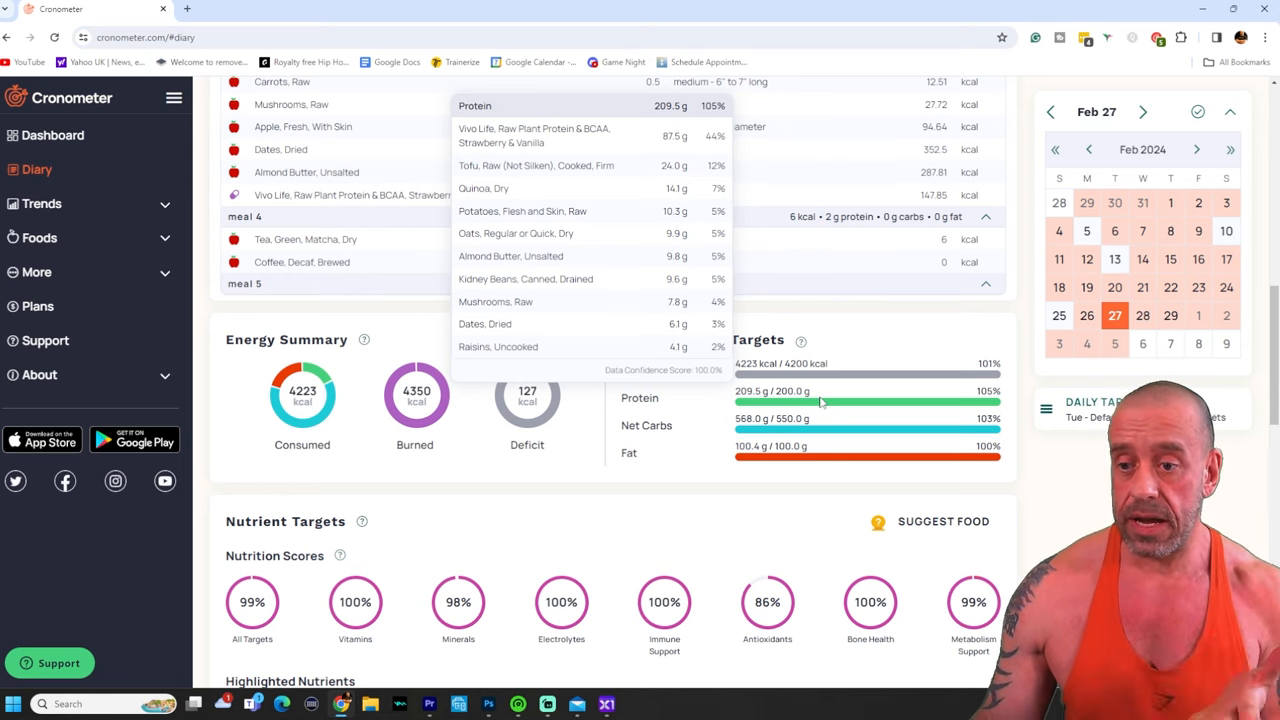
{"action": "mouse_move", "coordinate": [818, 404]}
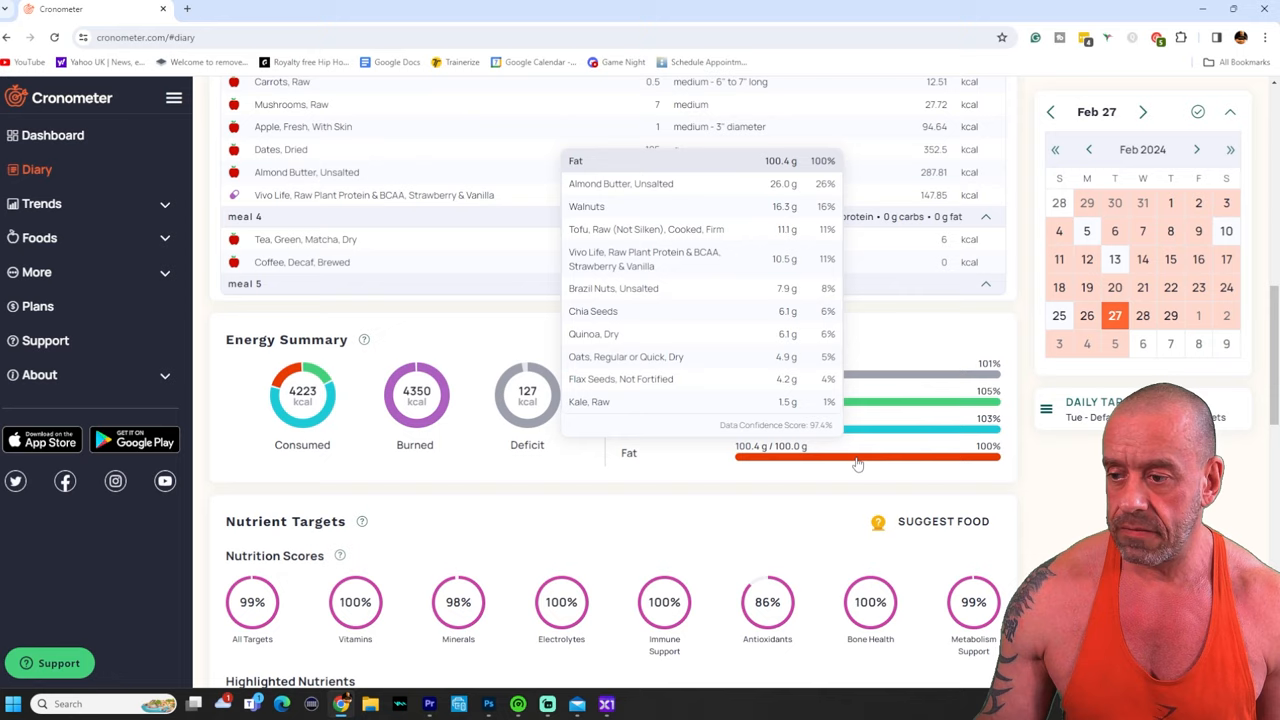
{"action": "scroll", "scroll_direction": "down", "scroll_amount": 3}
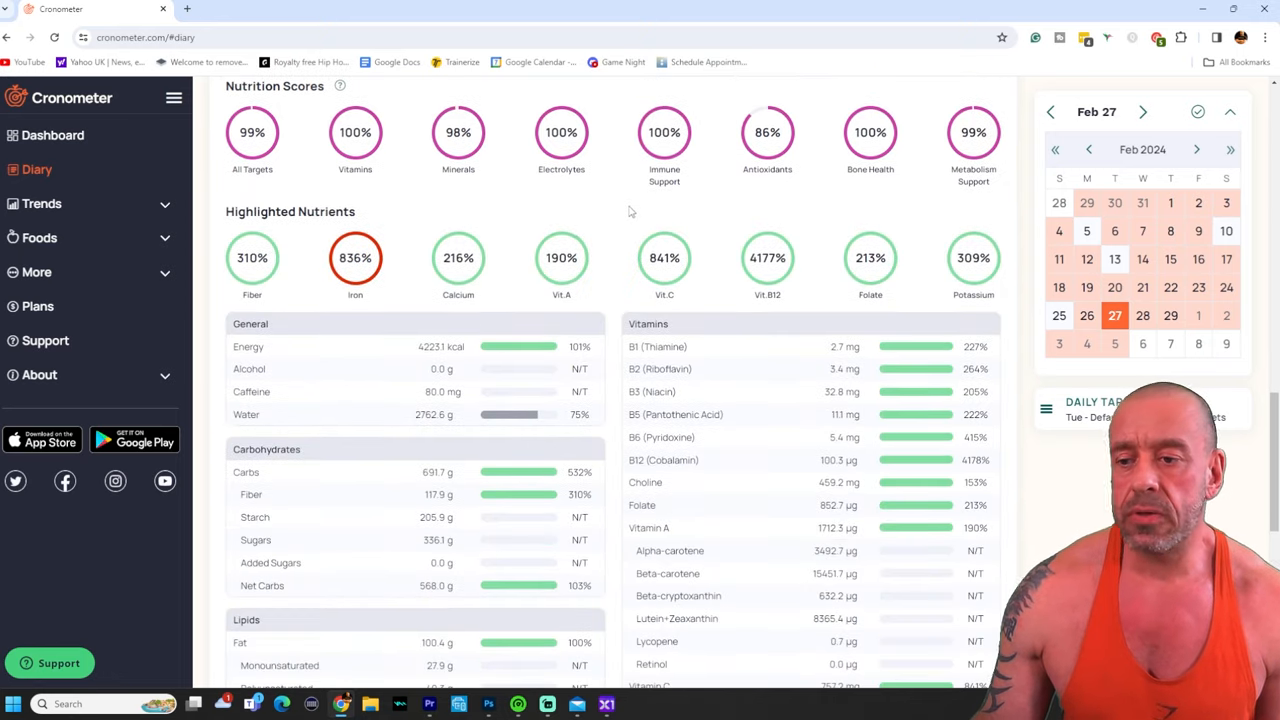
{"action": "scroll", "scroll_direction": "down", "scroll_amount": 3}
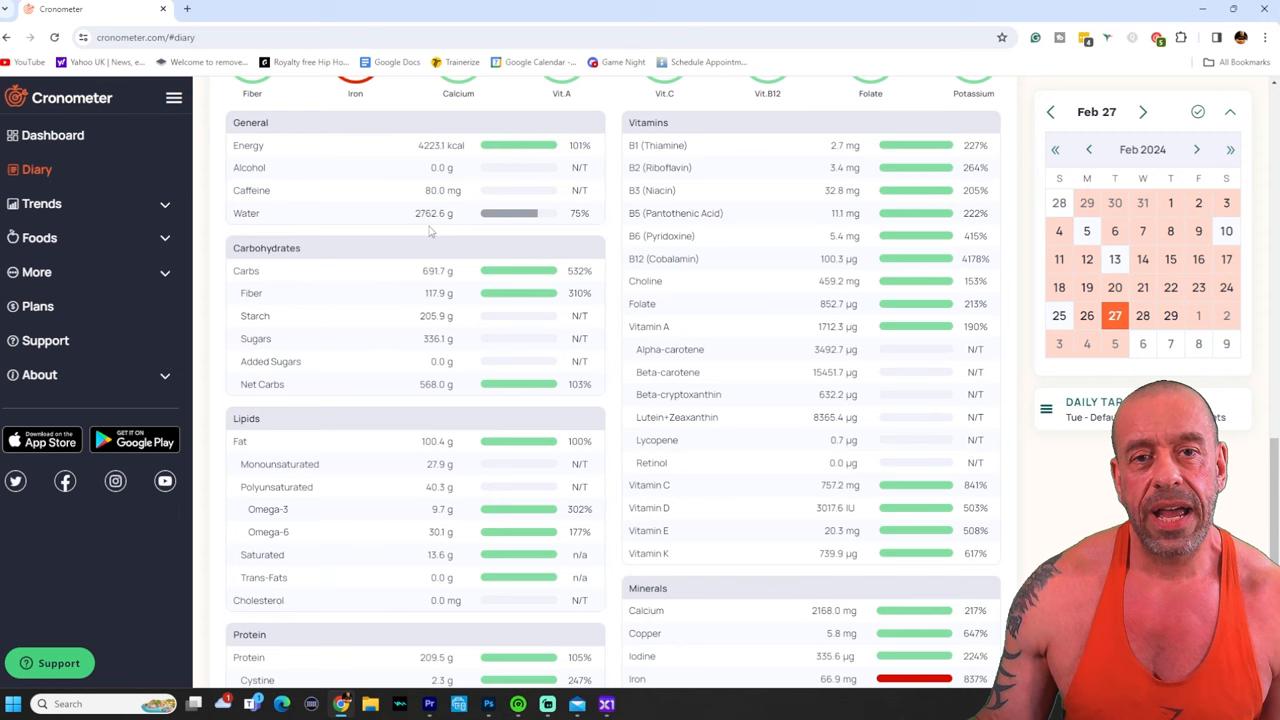
{"action": "mouse_move", "coordinate": [430, 284]}
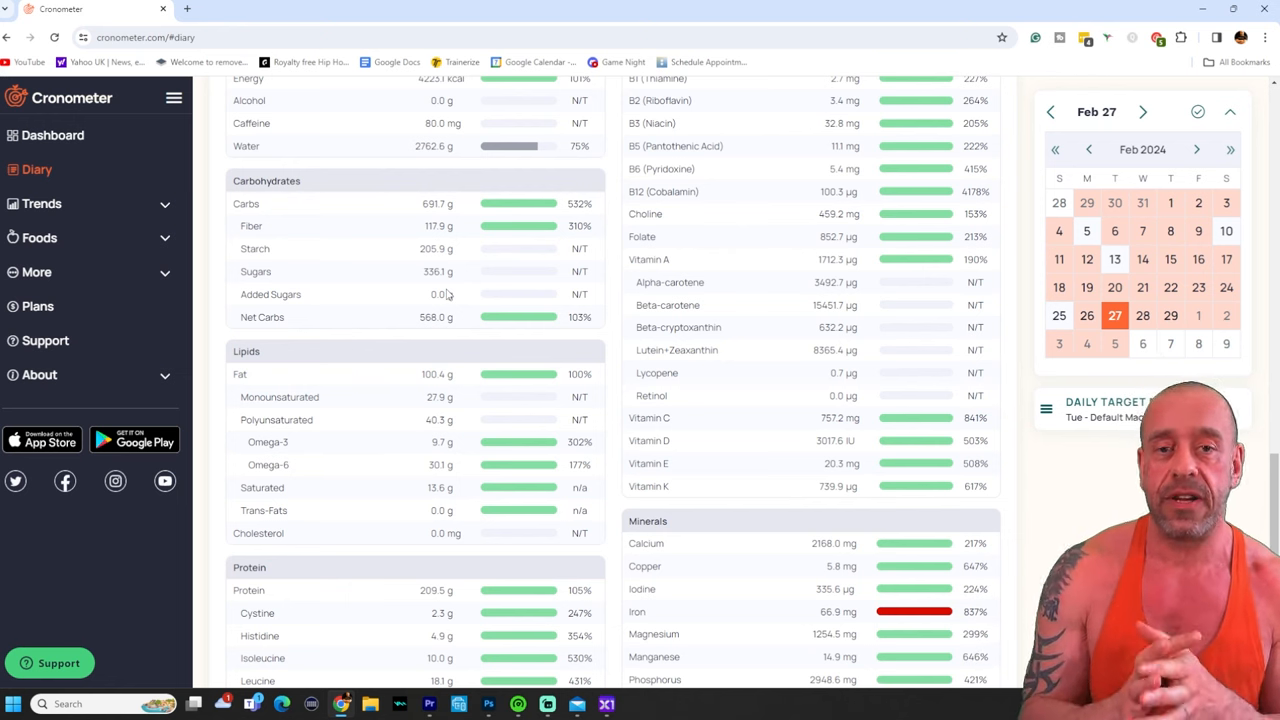
{"action": "mouse_move", "coordinate": [256, 272]}
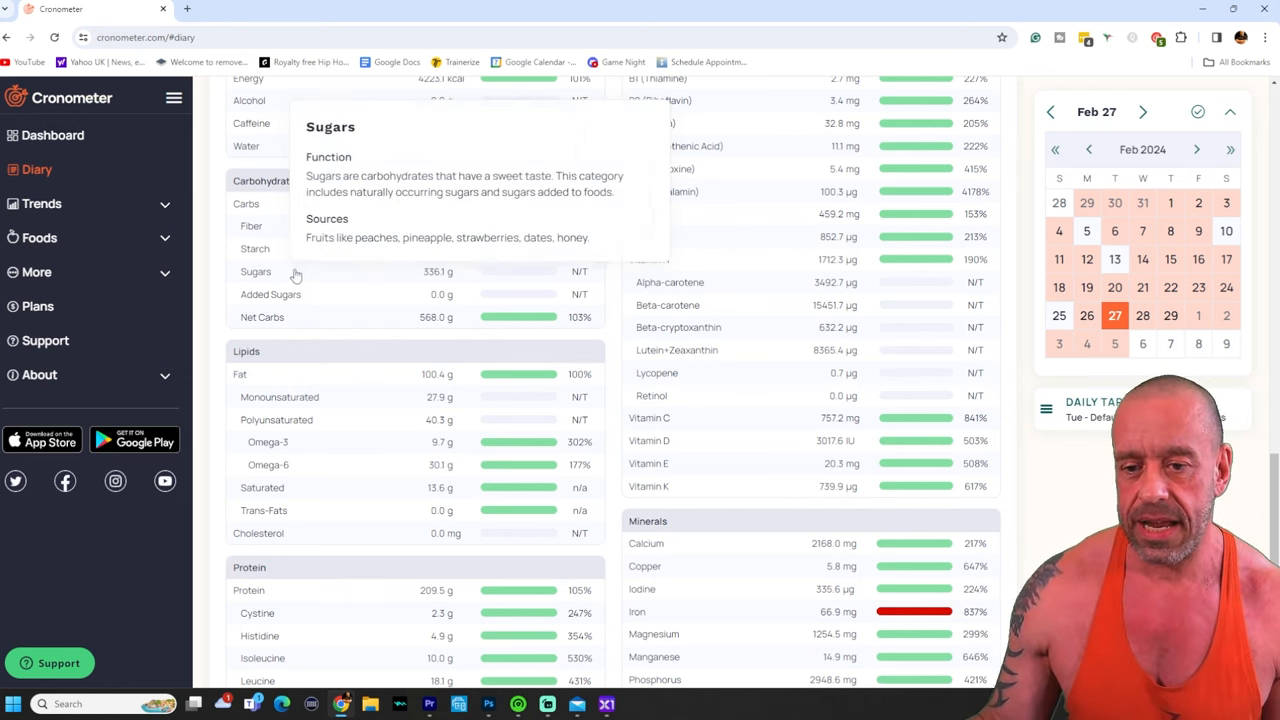
Review the Lipids, Protein amino acid and Minerals panels, then return to the General, Carbohydrates and Vitamins tables
{"action": "scroll", "scroll_direction": "down", "scroll_amount": 3}
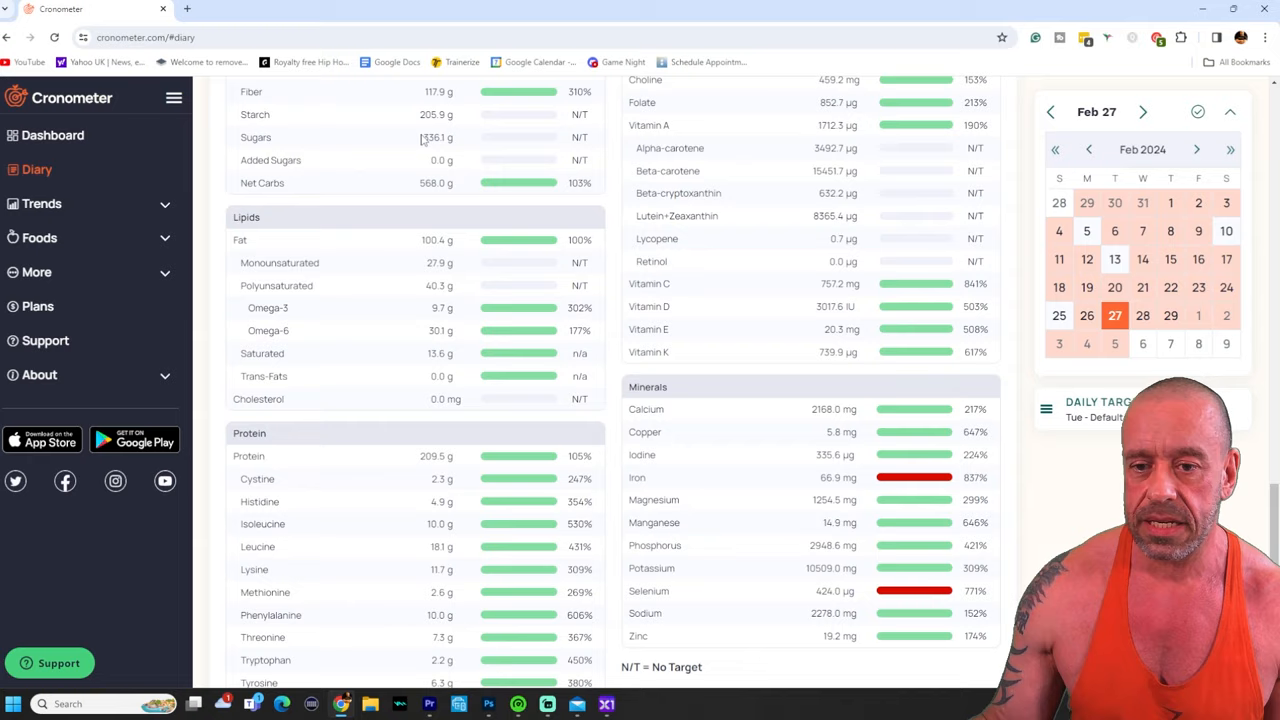
{"action": "scroll", "scroll_direction": "down", "scroll_amount": 3}
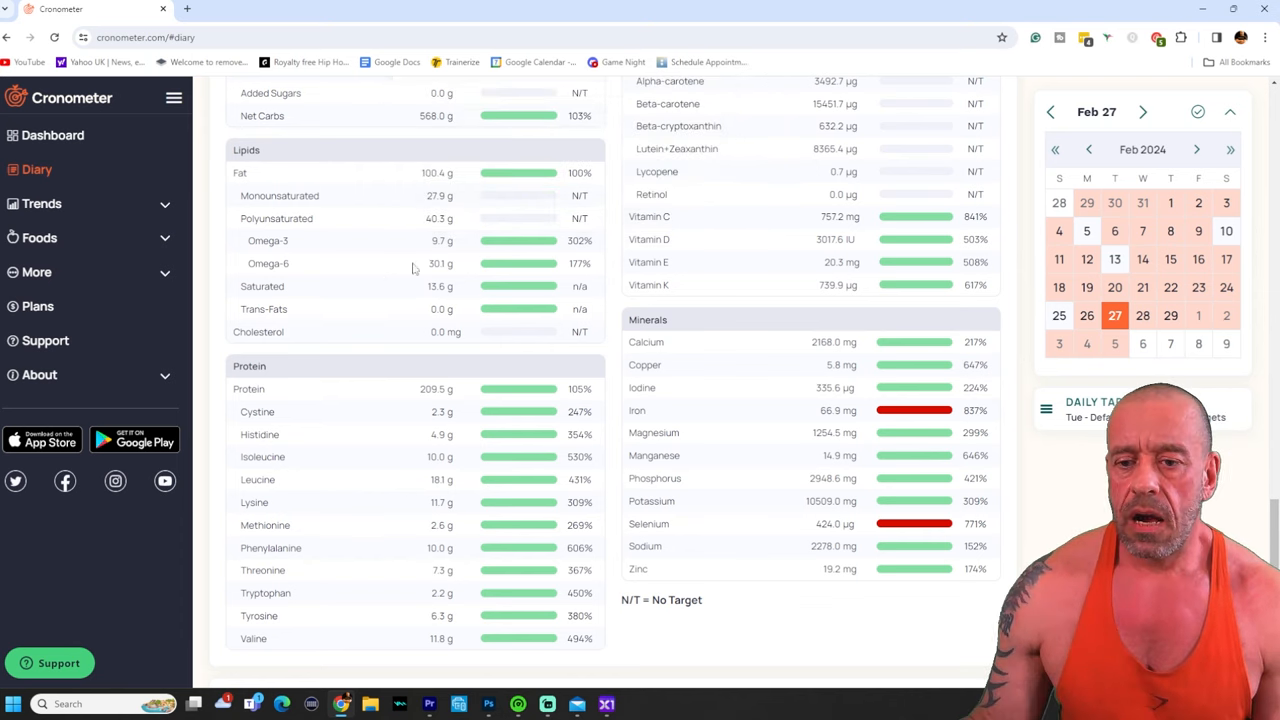
{"action": "mouse_move", "coordinate": [510, 282]}
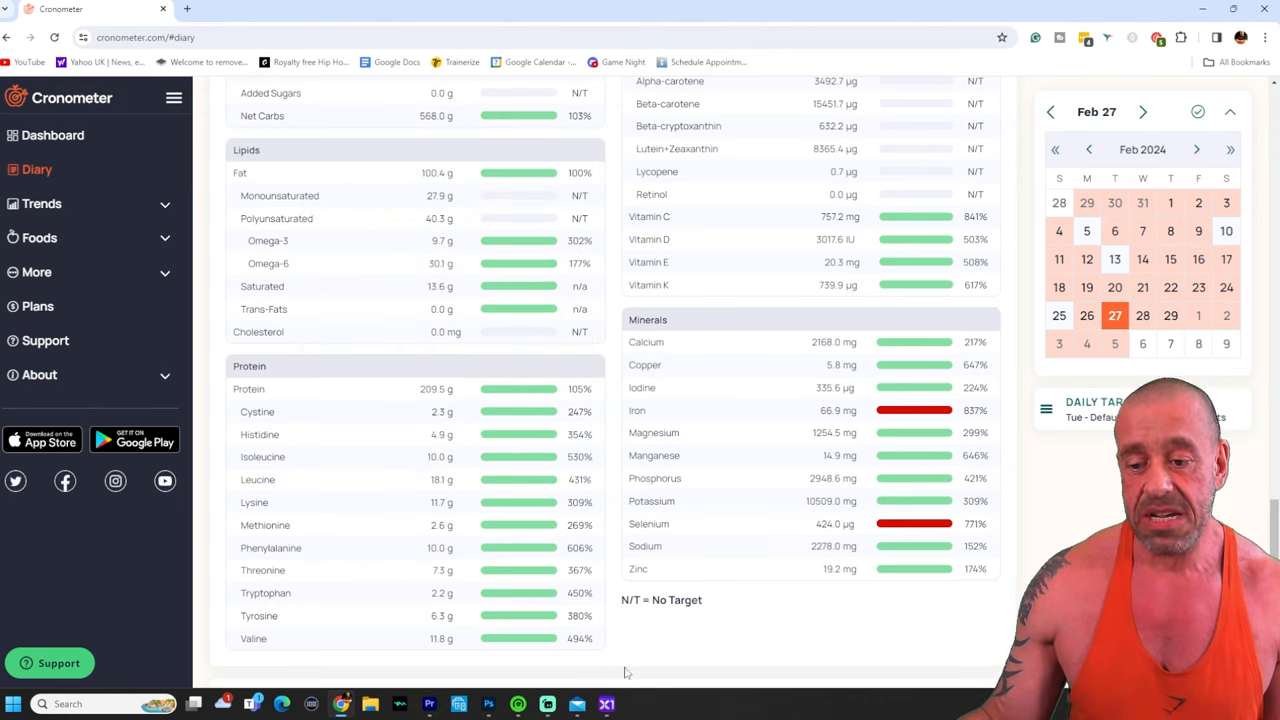
{"action": "scroll", "scroll_direction": "up", "scroll_amount": 3}
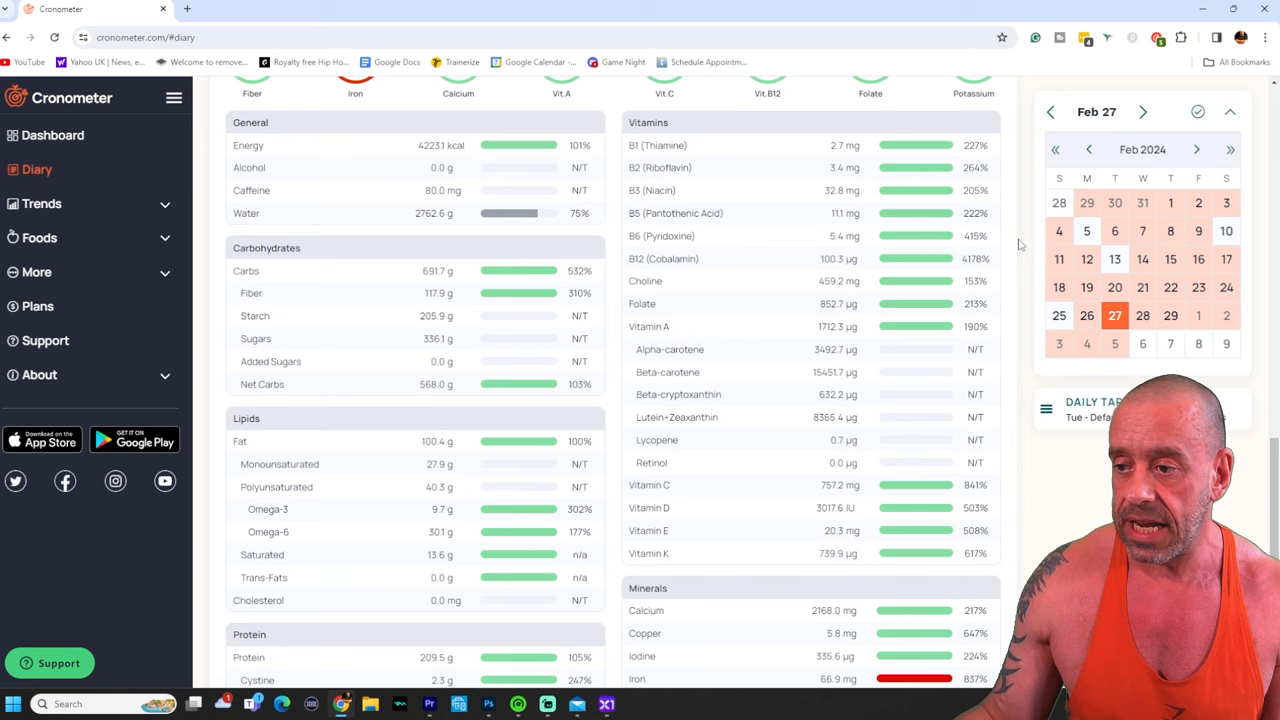
{"action": "mouse_move", "coordinate": [1008, 288]}
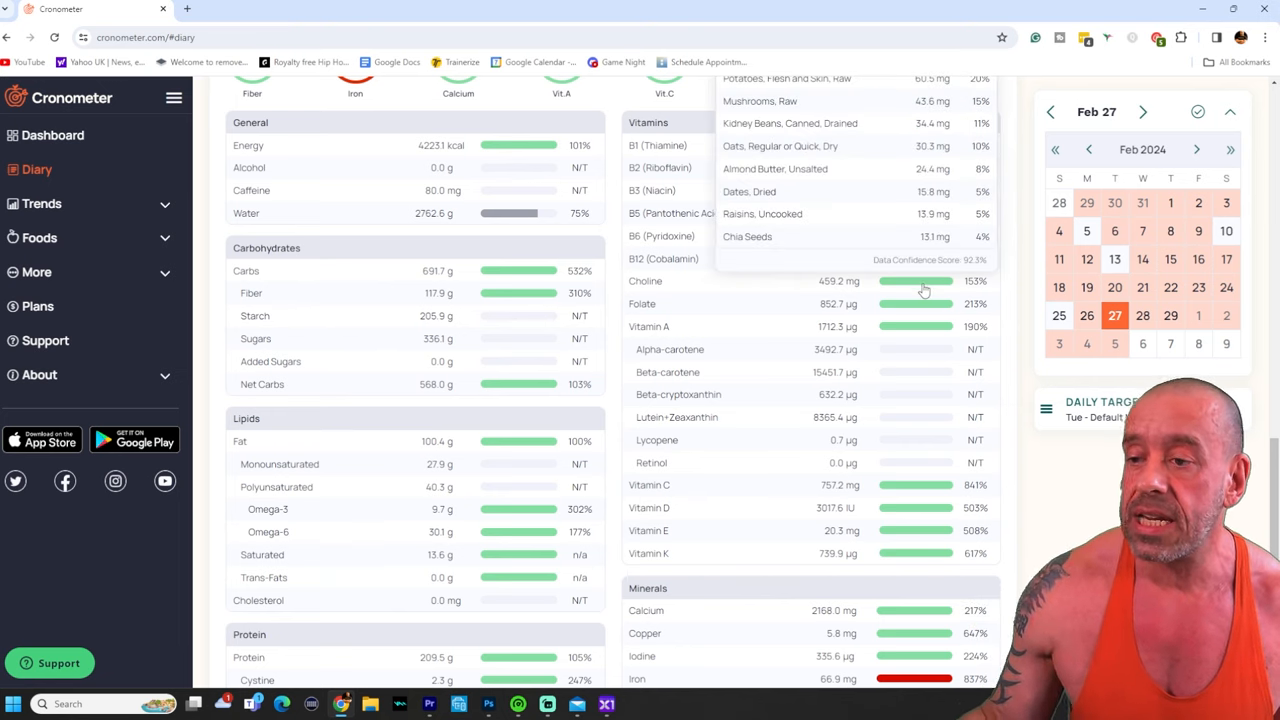
Reveal the choline contributors popup (459.2 mg, 153%) led by tofu and quinoa
{"action": "scroll", "scroll_direction": "up", "scroll_amount": 3}
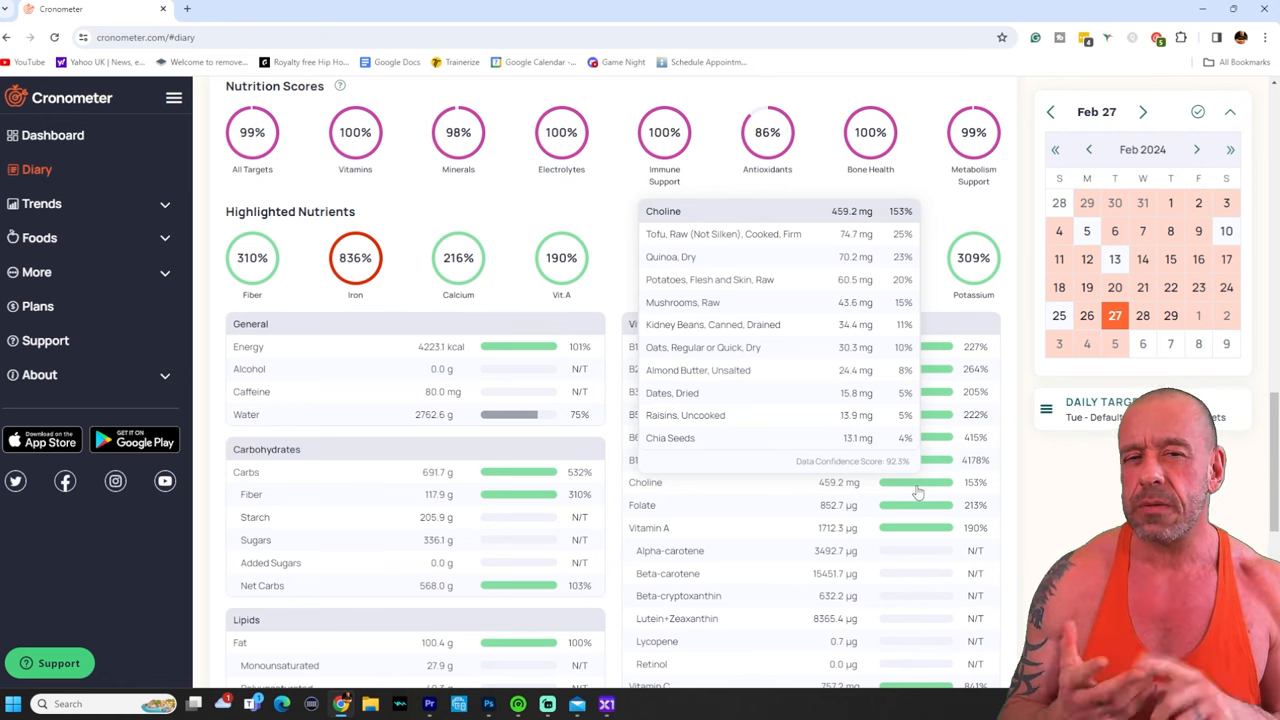
Reveal the beta-cryptoxanthin contributors popup (632.2 µg) led by red bell peppers and kale
{"action": "scroll", "scroll_direction": "down", "scroll_amount": 3}
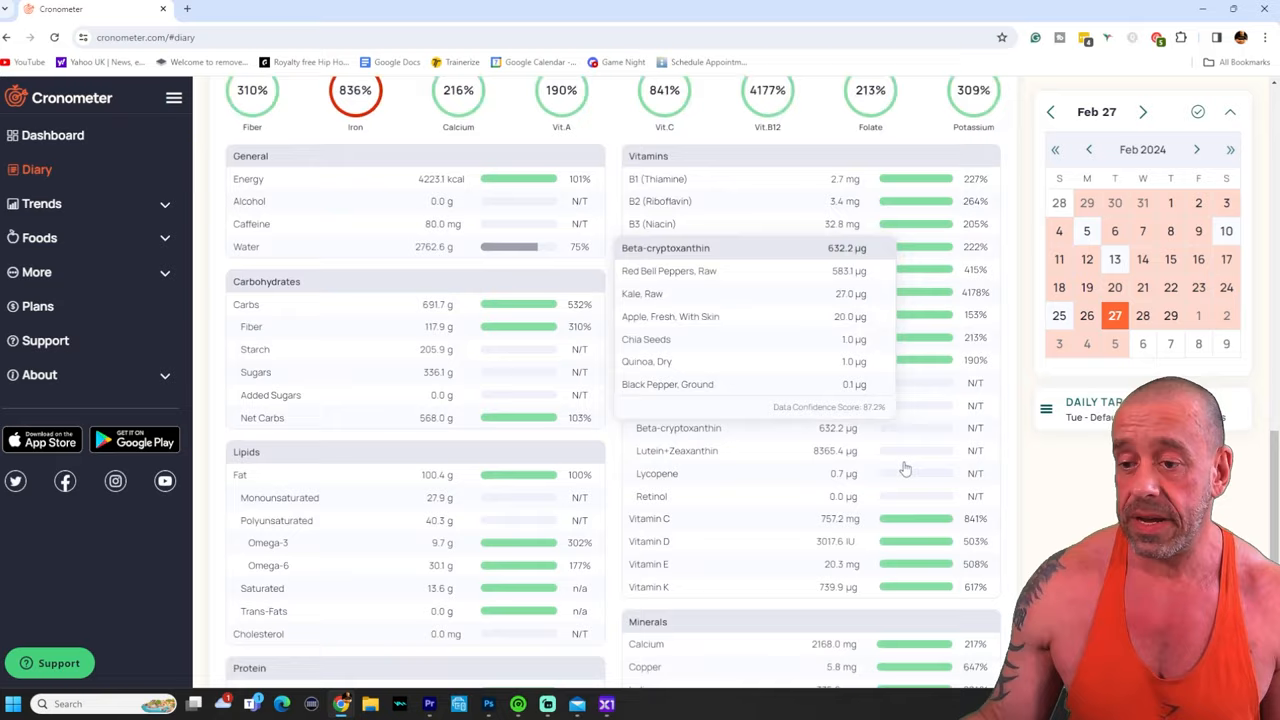
Move down the Feb 27 summary toward Vitamin K, clearing the beta-cryptoxanthin popup
{"action": "scroll", "scroll_direction": "down", "scroll_amount": 3}
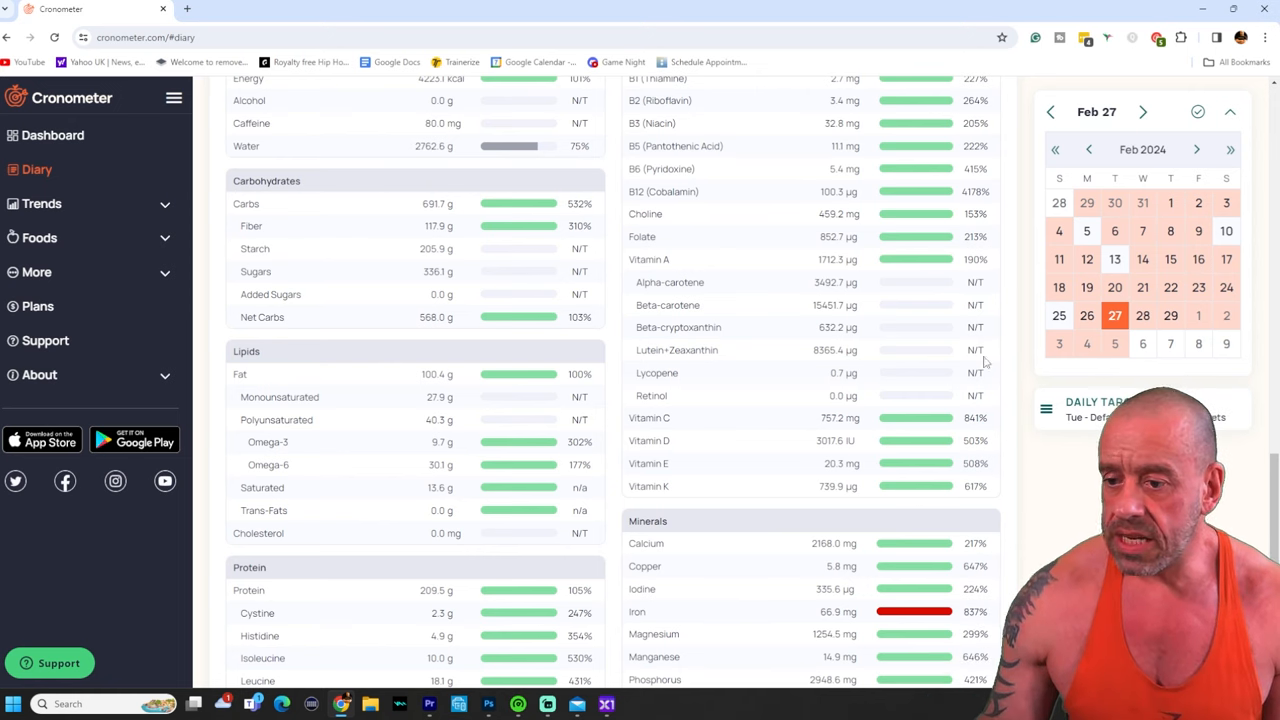
{"action": "mouse_move", "coordinate": [812, 446]}
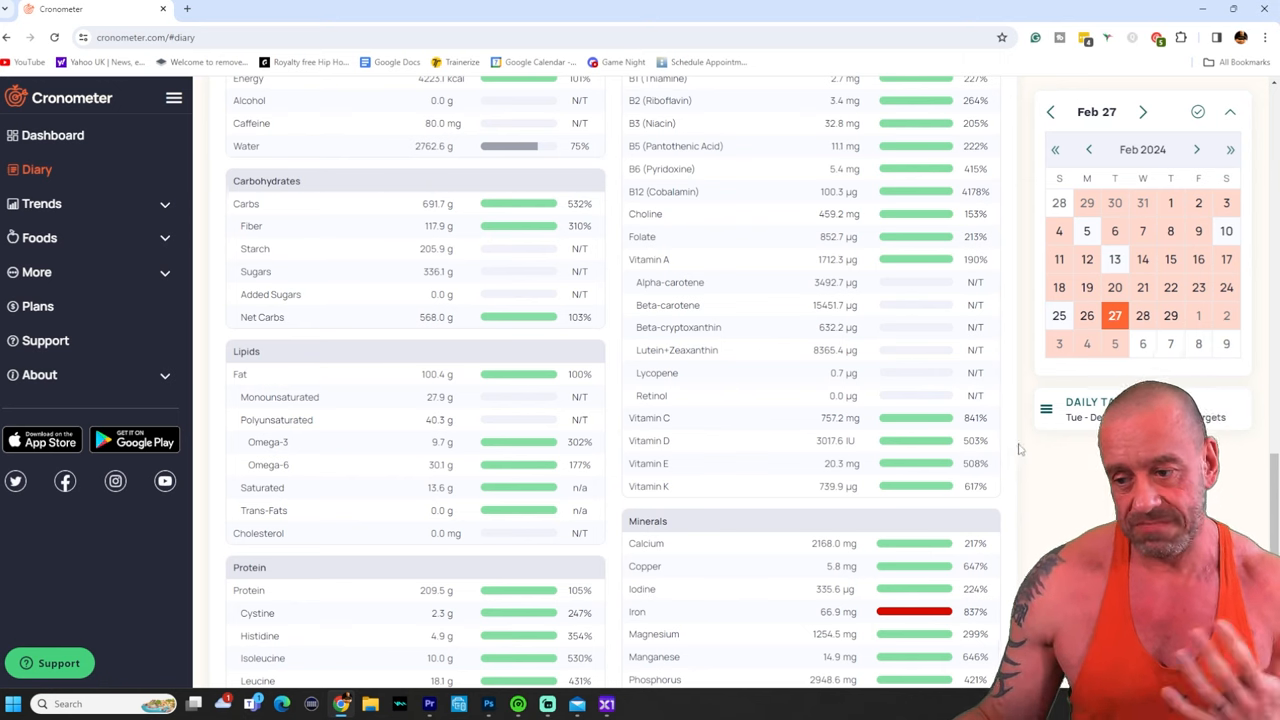
{"action": "mouse_move", "coordinate": [1008, 486]}
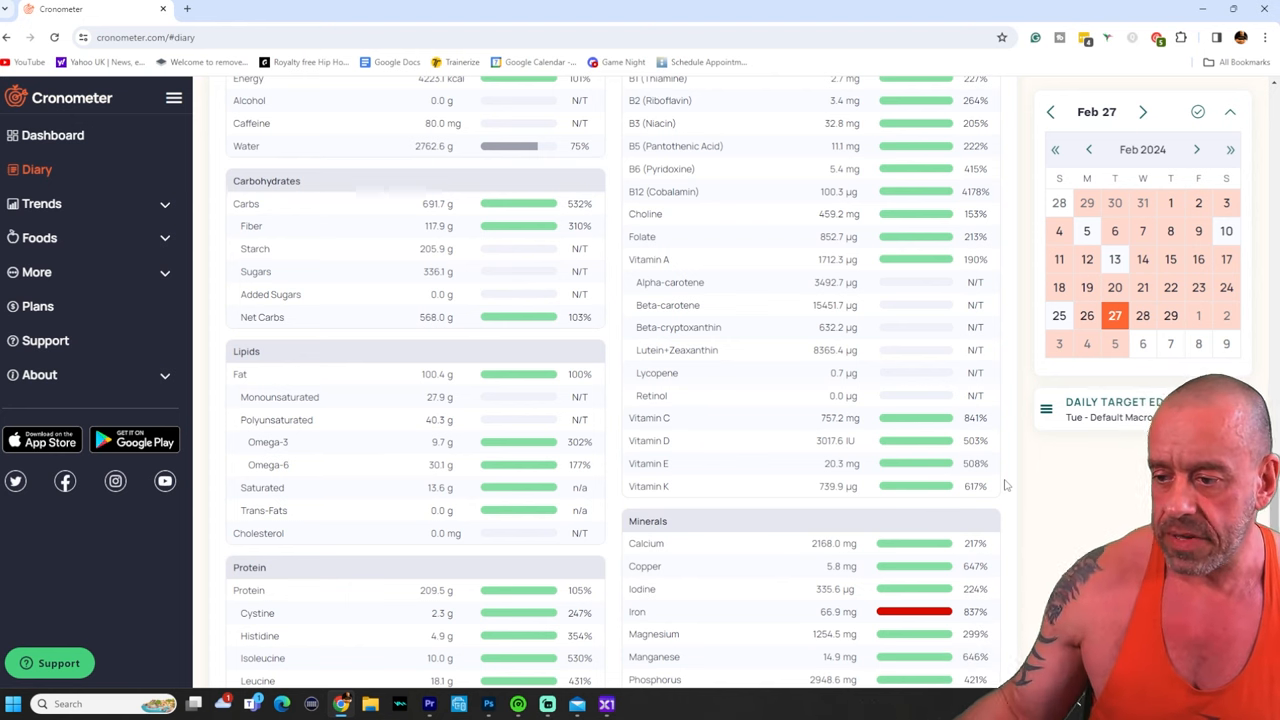
{"action": "mouse_move", "coordinate": [778, 476]}
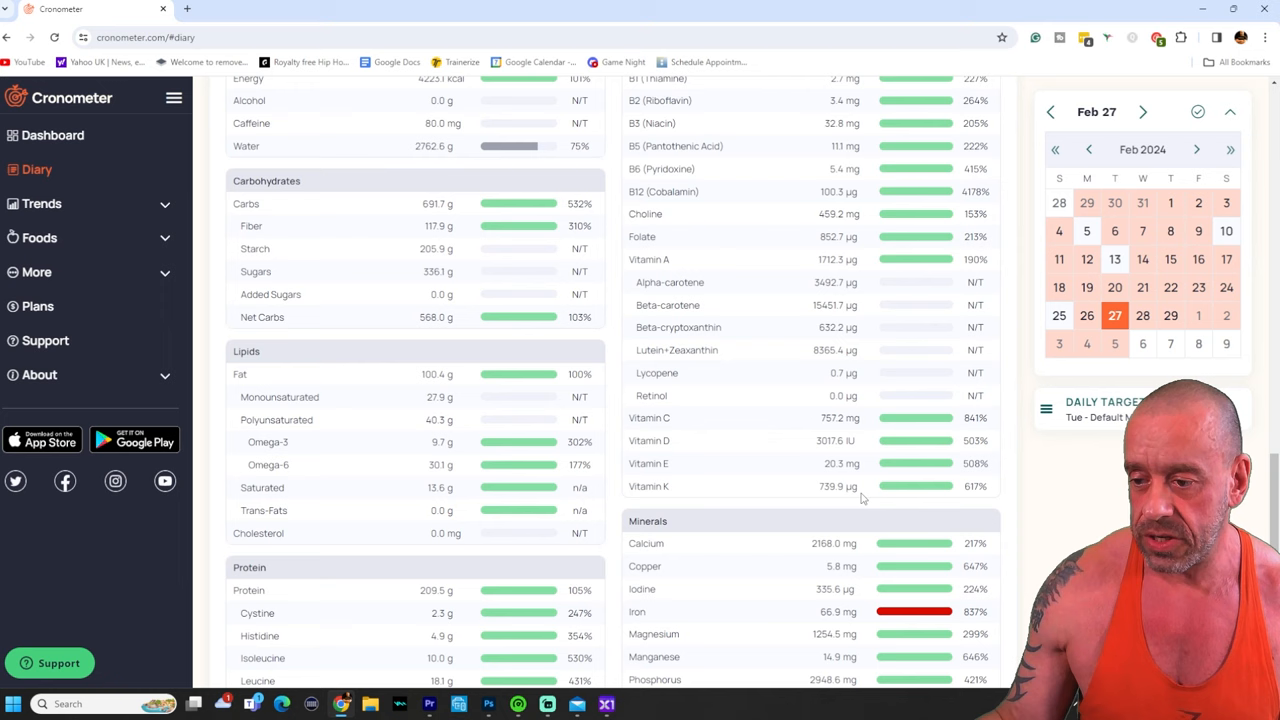
{"action": "mouse_move", "coordinate": [960, 502]}
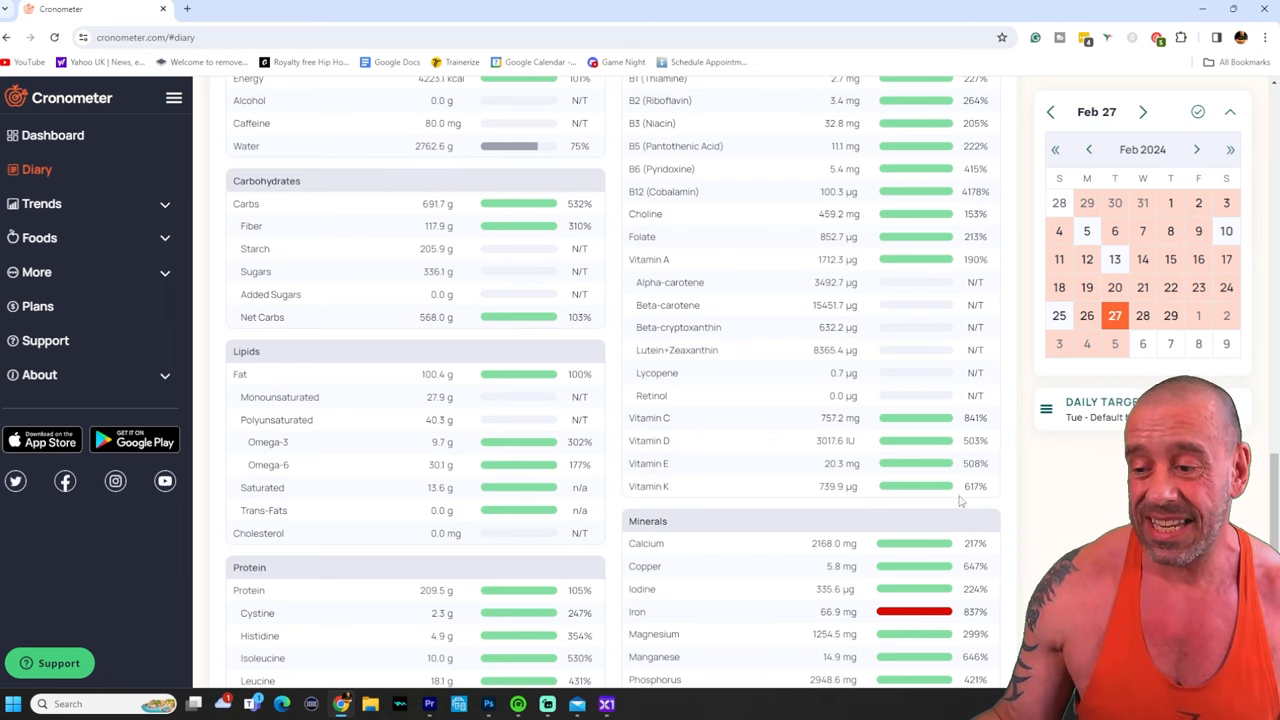
{"action": "mouse_move", "coordinate": [808, 498]}
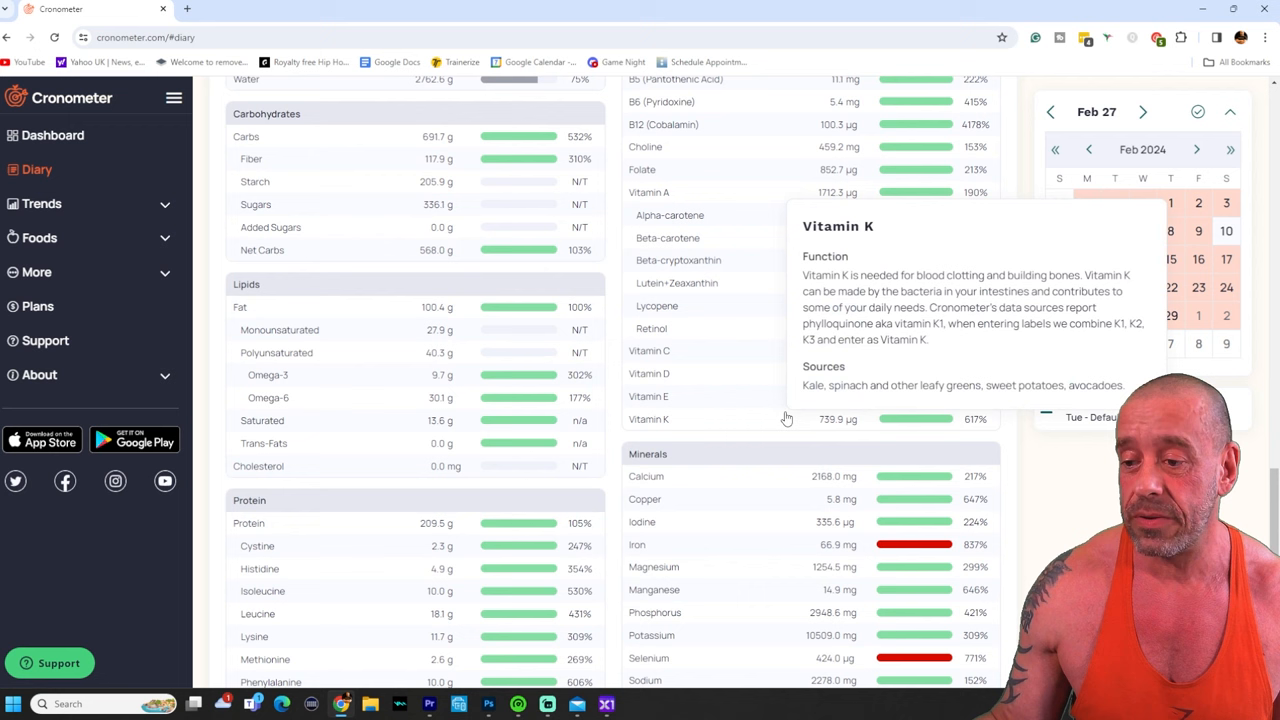
{"action": "mouse_move", "coordinate": [762, 428]}
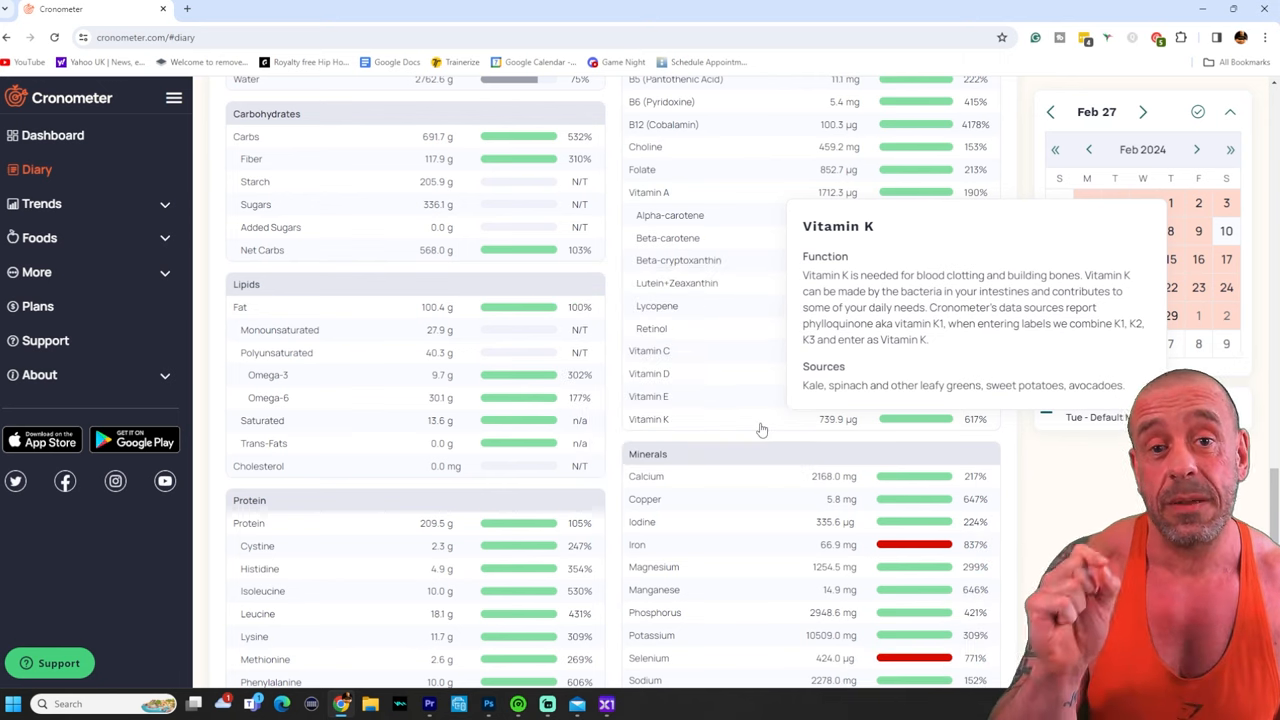
{"action": "scroll", "scroll_direction": "down", "scroll_amount": 3}
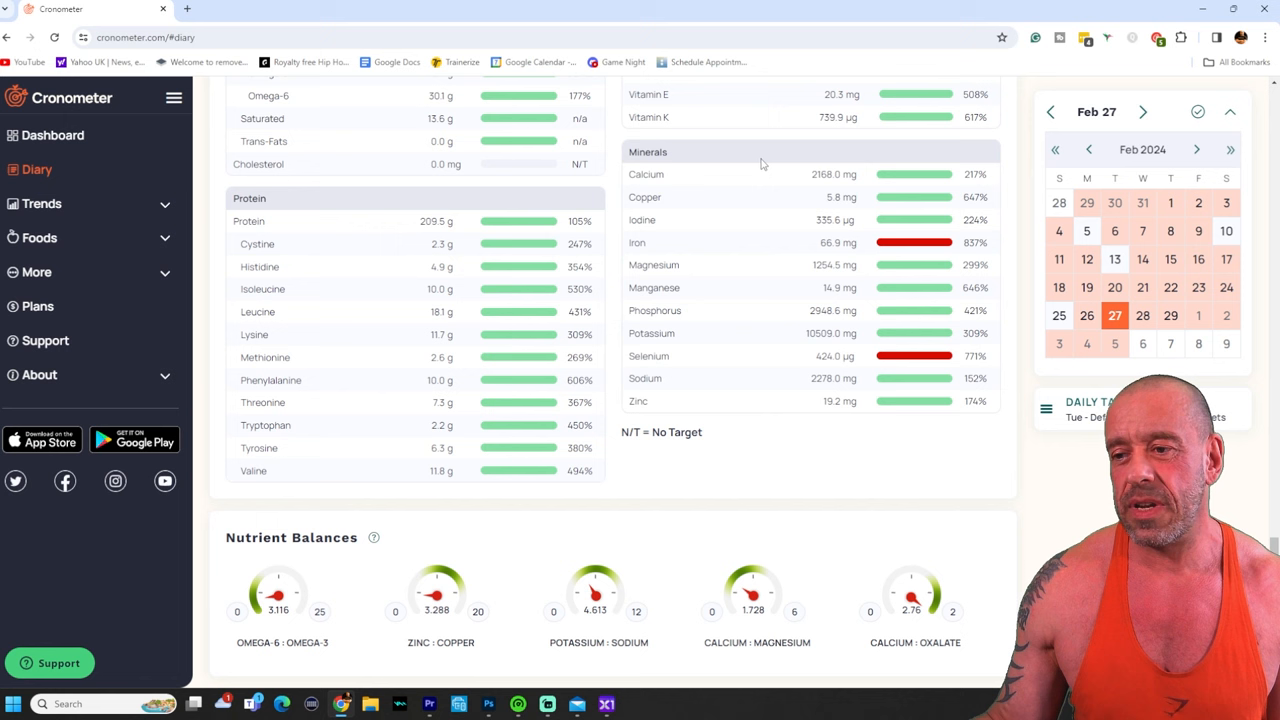
{"action": "mouse_move", "coordinate": [798, 162]}
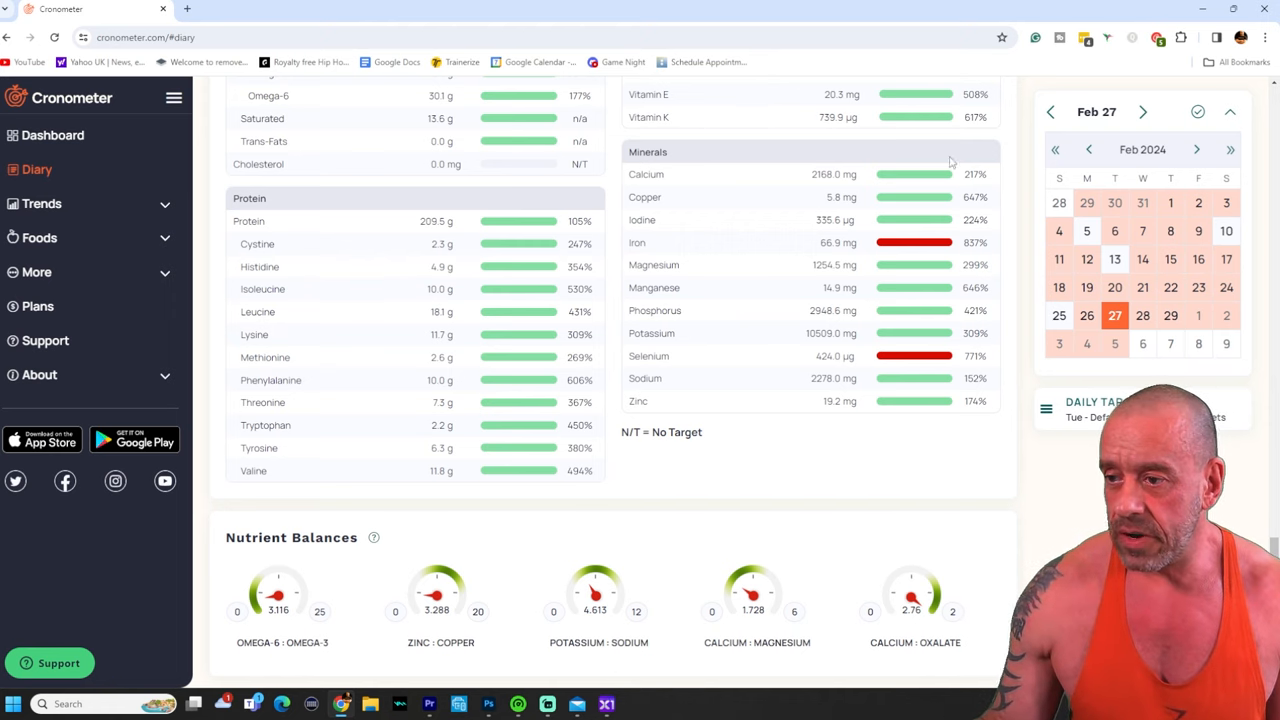
{"action": "mouse_move", "coordinate": [1006, 204]}
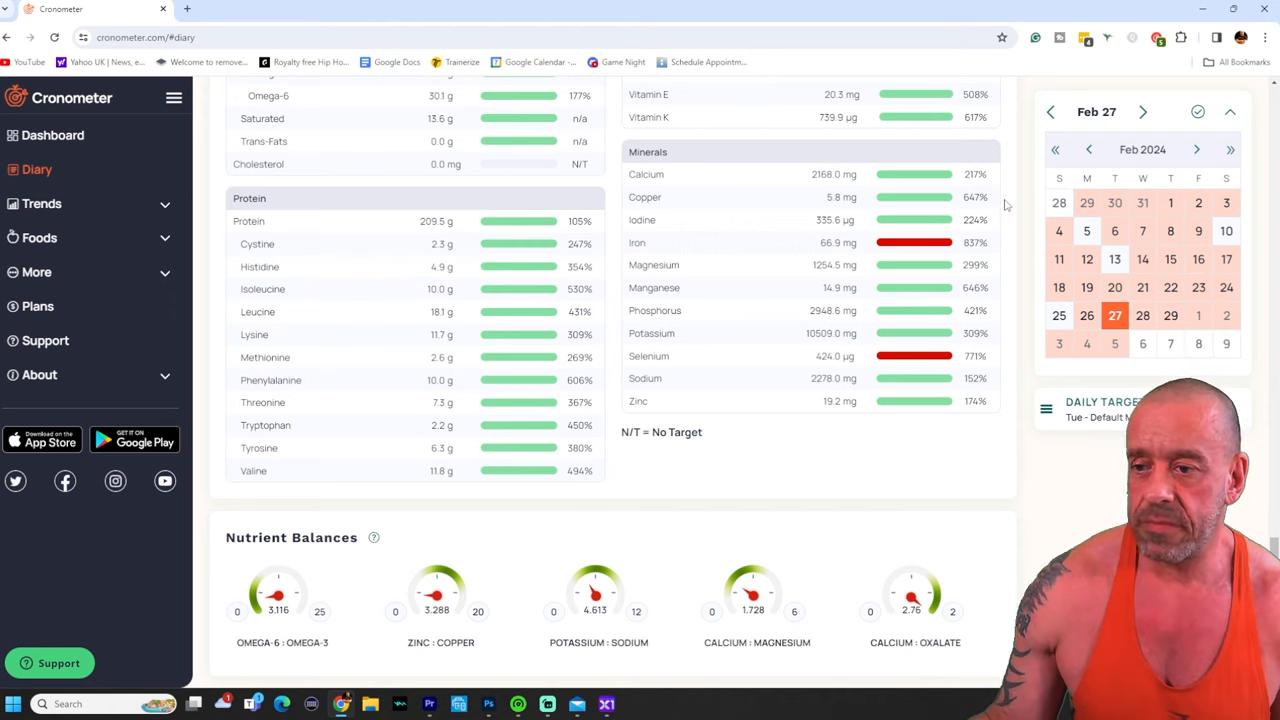
{"action": "mouse_move", "coordinate": [992, 238]}
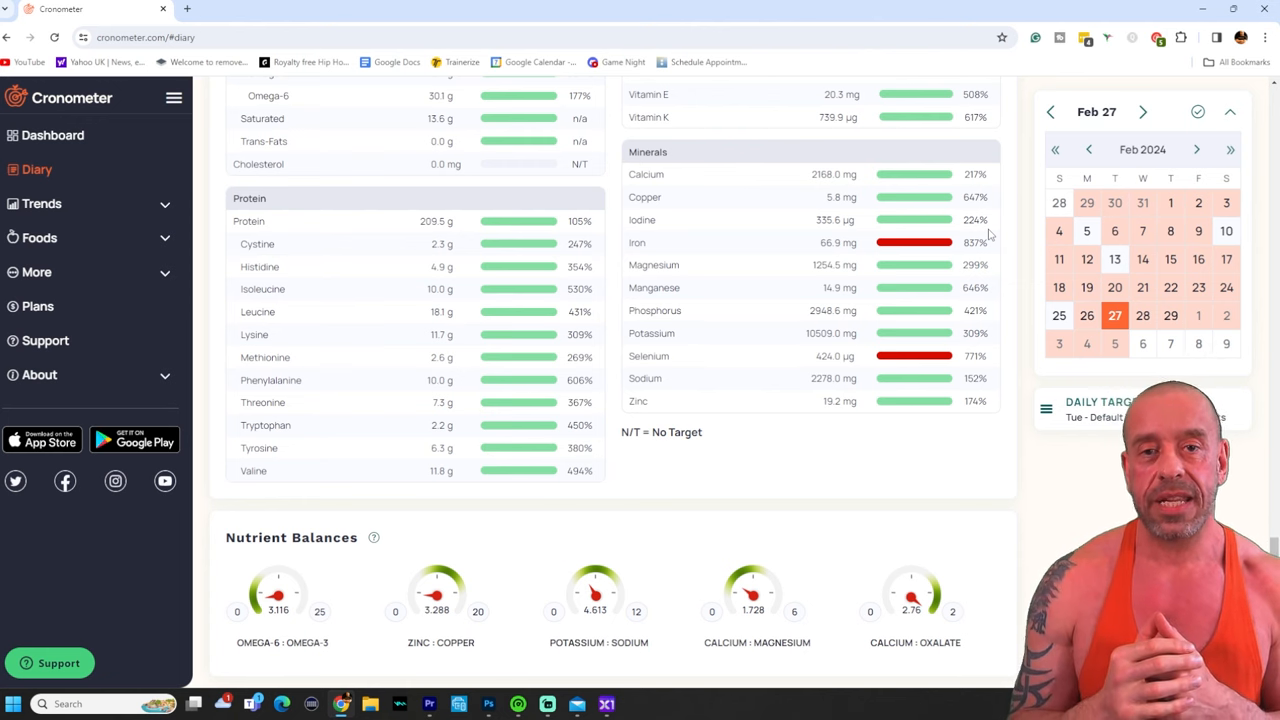
{"action": "mouse_move", "coordinate": [1010, 248]}
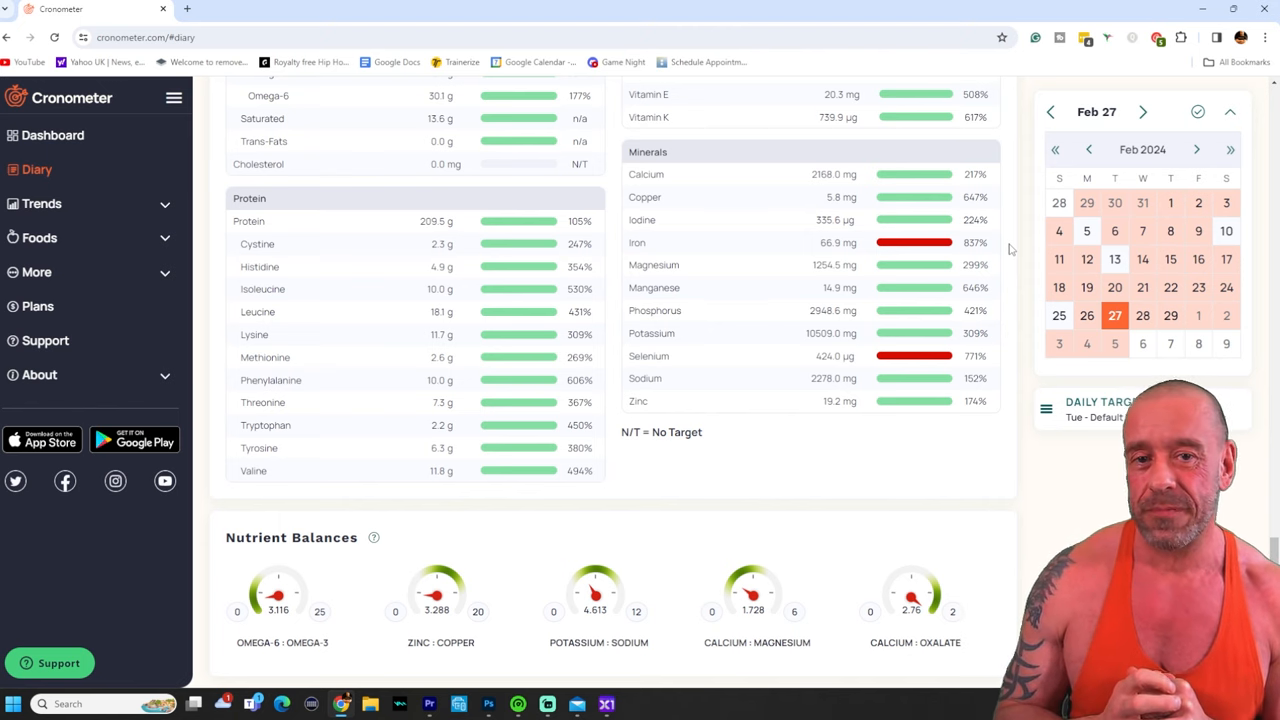
{"action": "mouse_move", "coordinate": [1044, 308]}
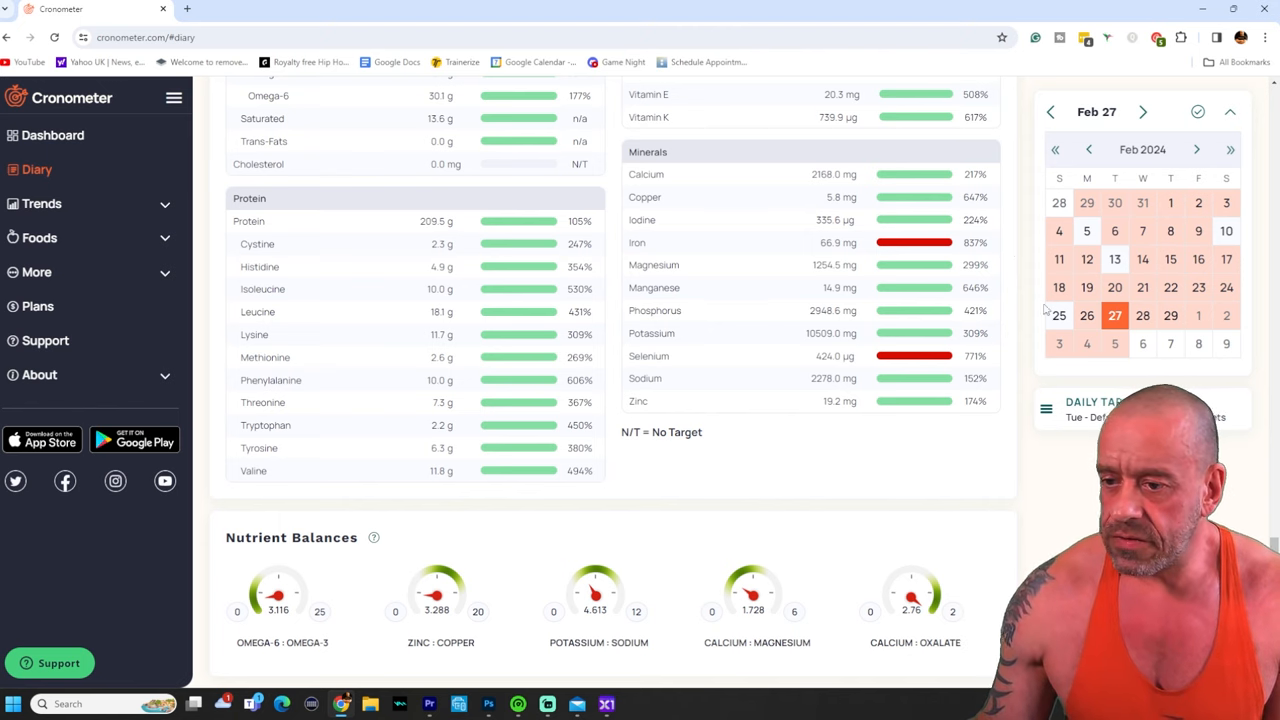
{"action": "mouse_move", "coordinate": [1008, 358]}
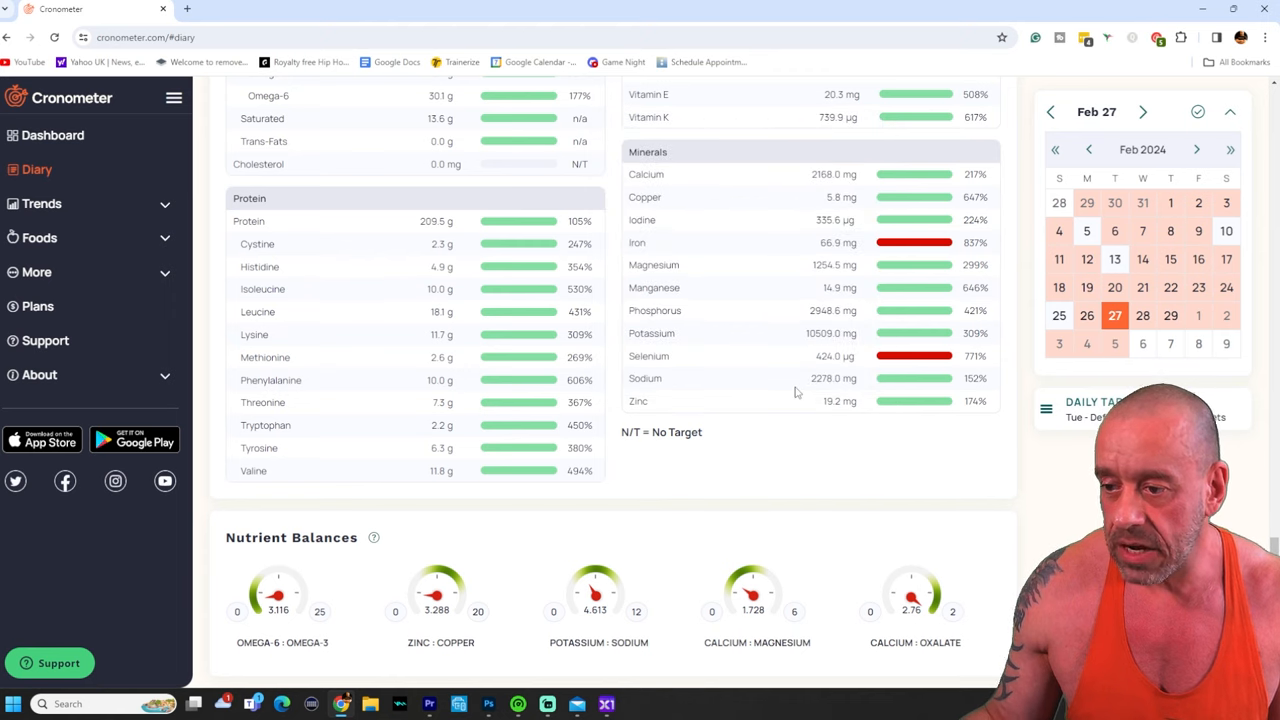
{"action": "mouse_move", "coordinate": [812, 390]}
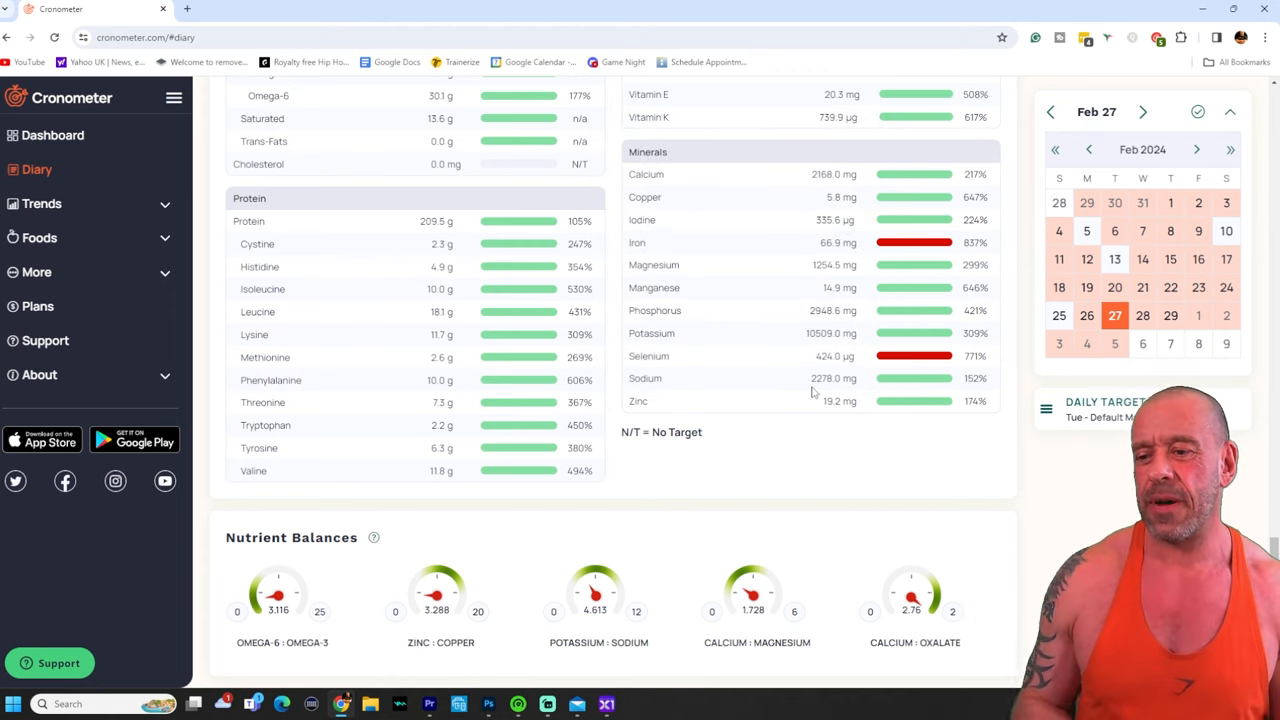